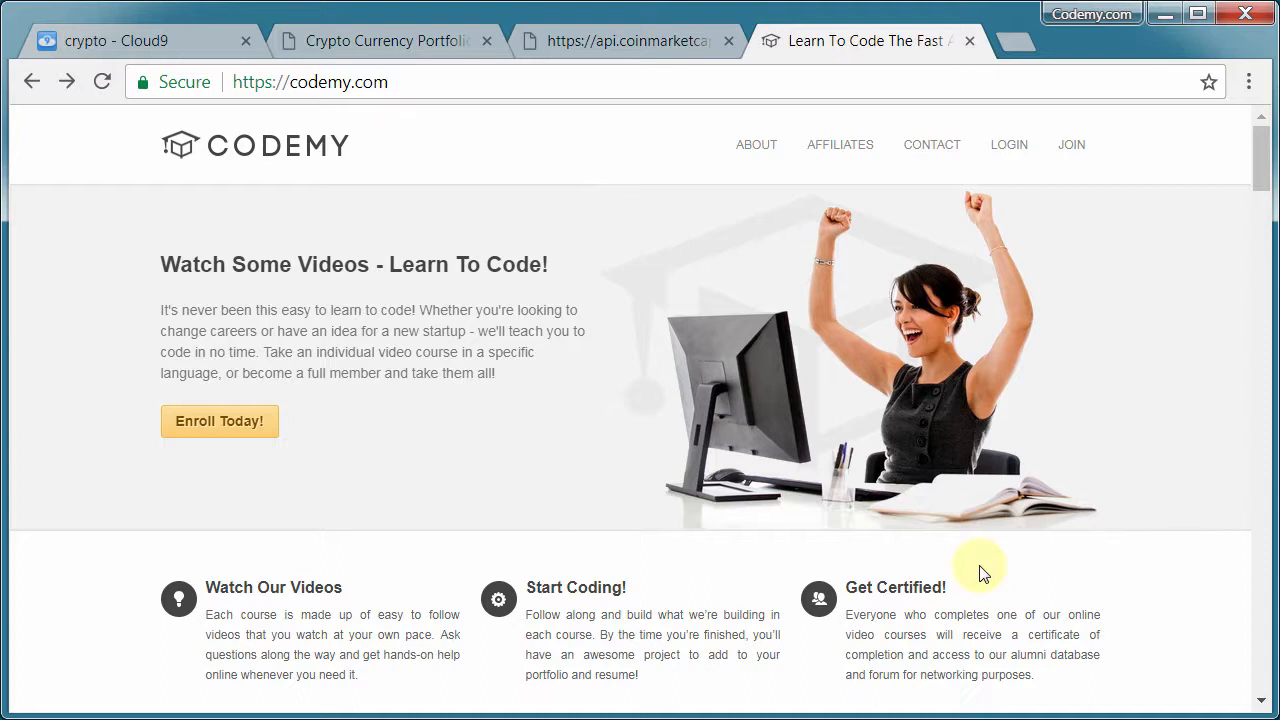
pyautogui.moveTo(576, 340)
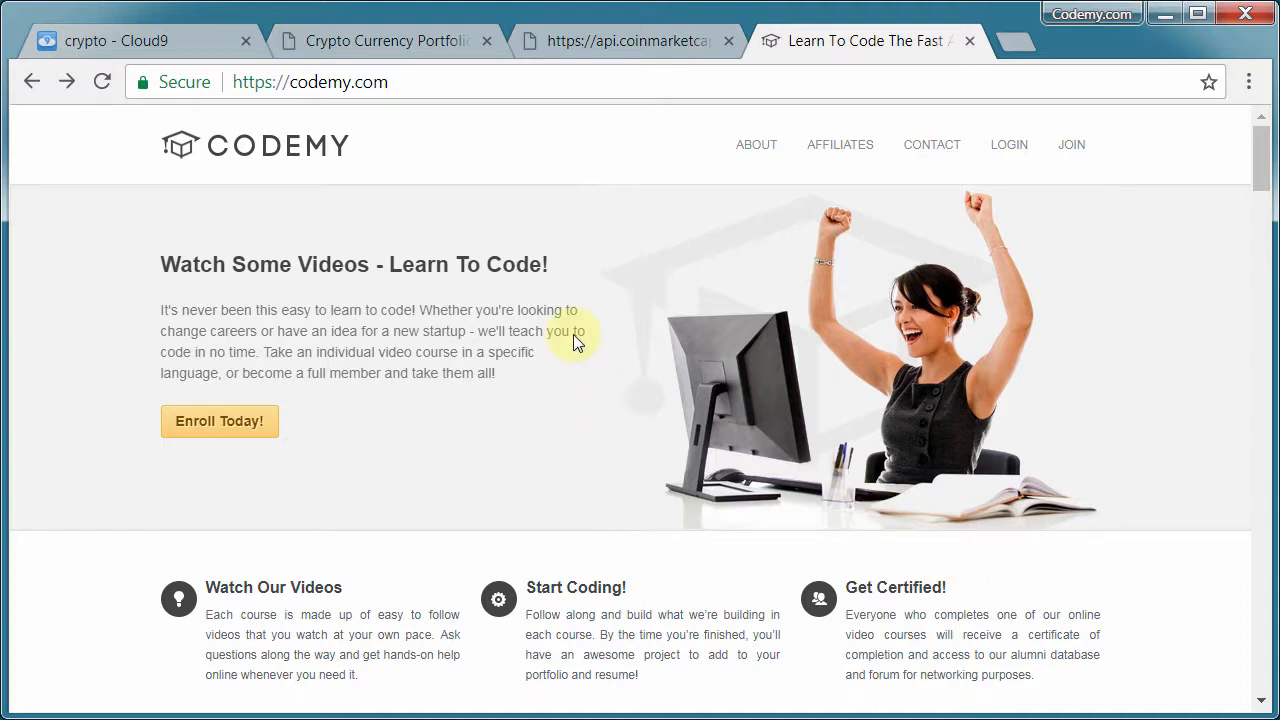
# Step: Show the app's Listing Cryptos table with Ripple, Cardano, Steem and Bitcoin holdings
pyautogui.click(384, 40)
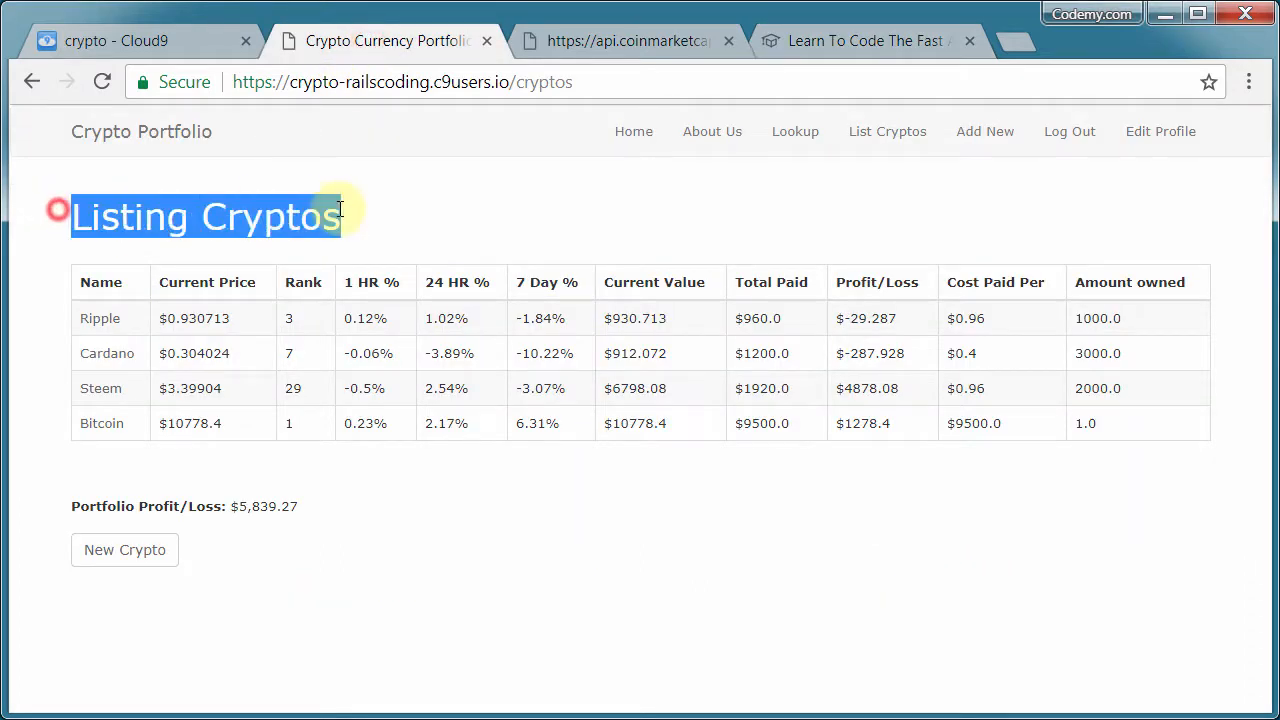
pyautogui.moveTo(370, 256)
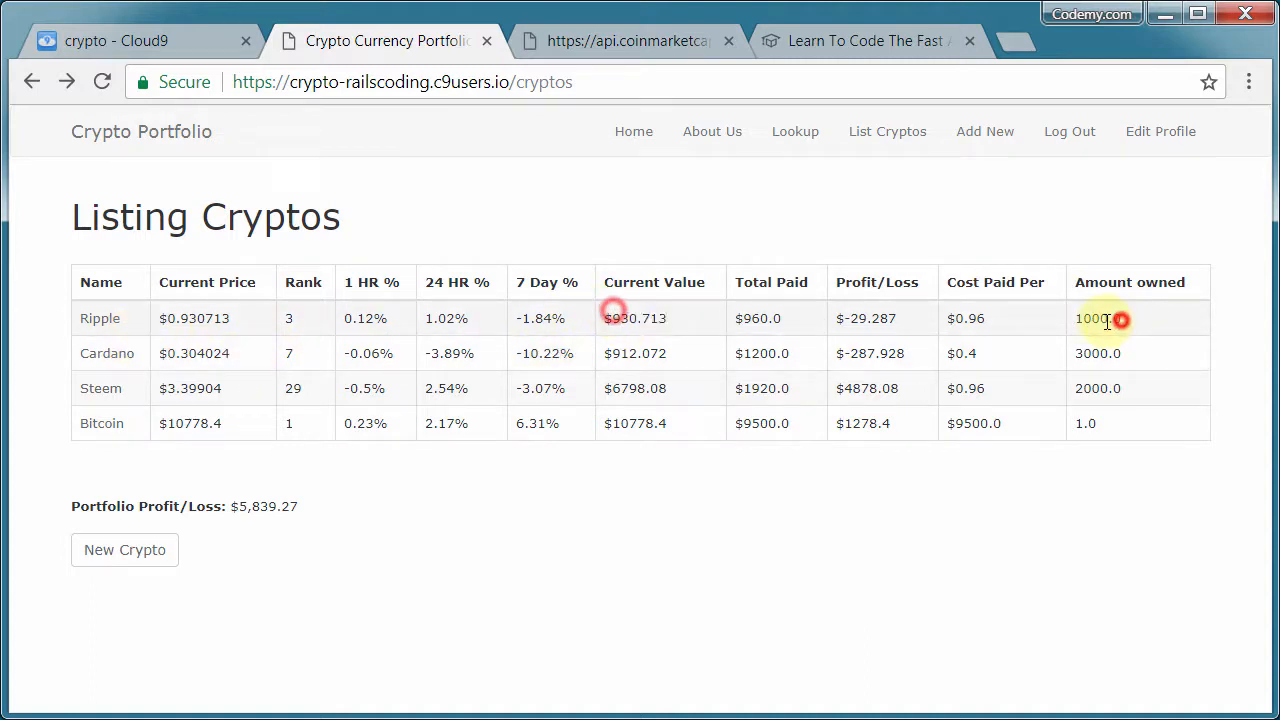
pyautogui.doubleClick(1096, 318)
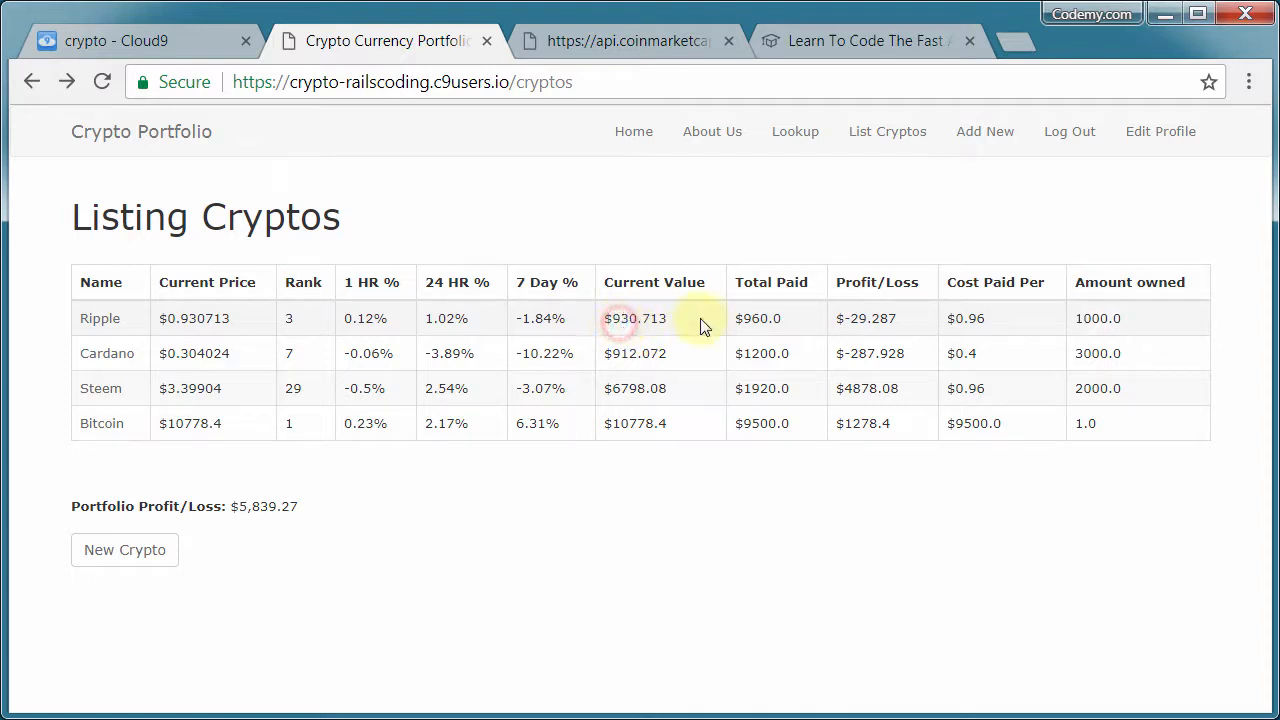
pyautogui.moveTo(868, 324)
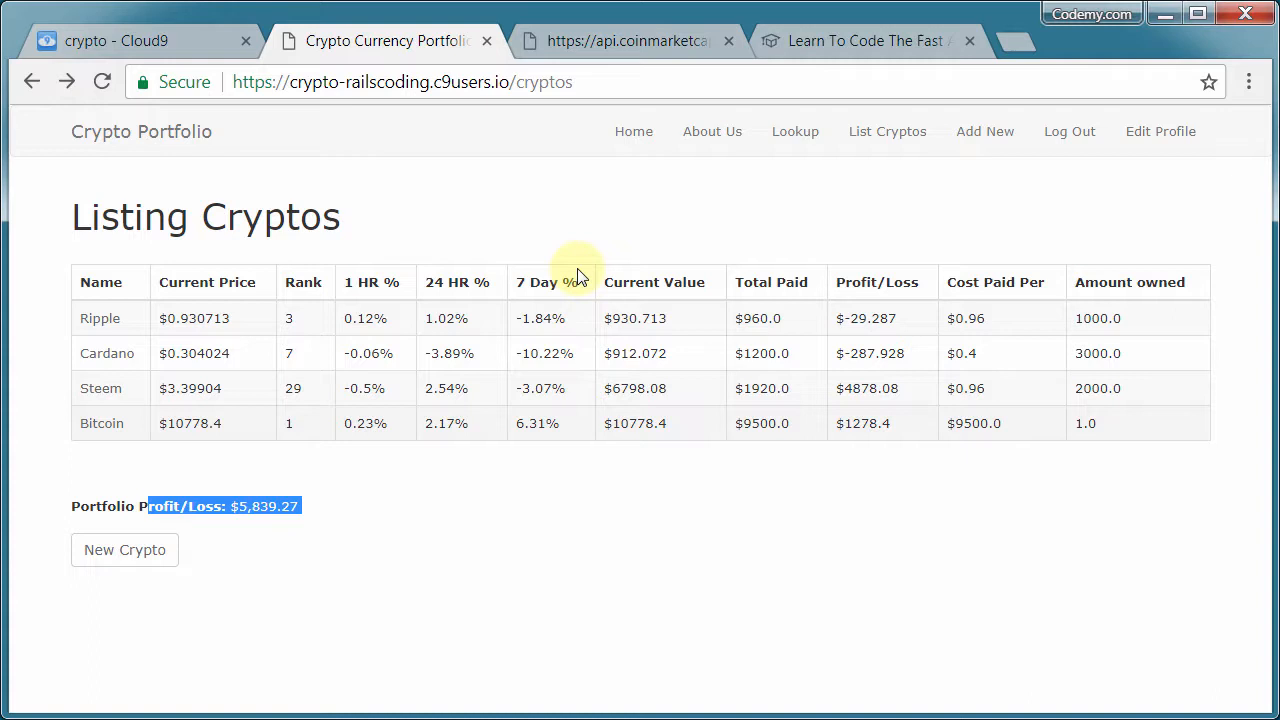
# Step: Look up the steem price, view Edit Profile, then return to the owned cryptos list
pyautogui.click(796, 132)
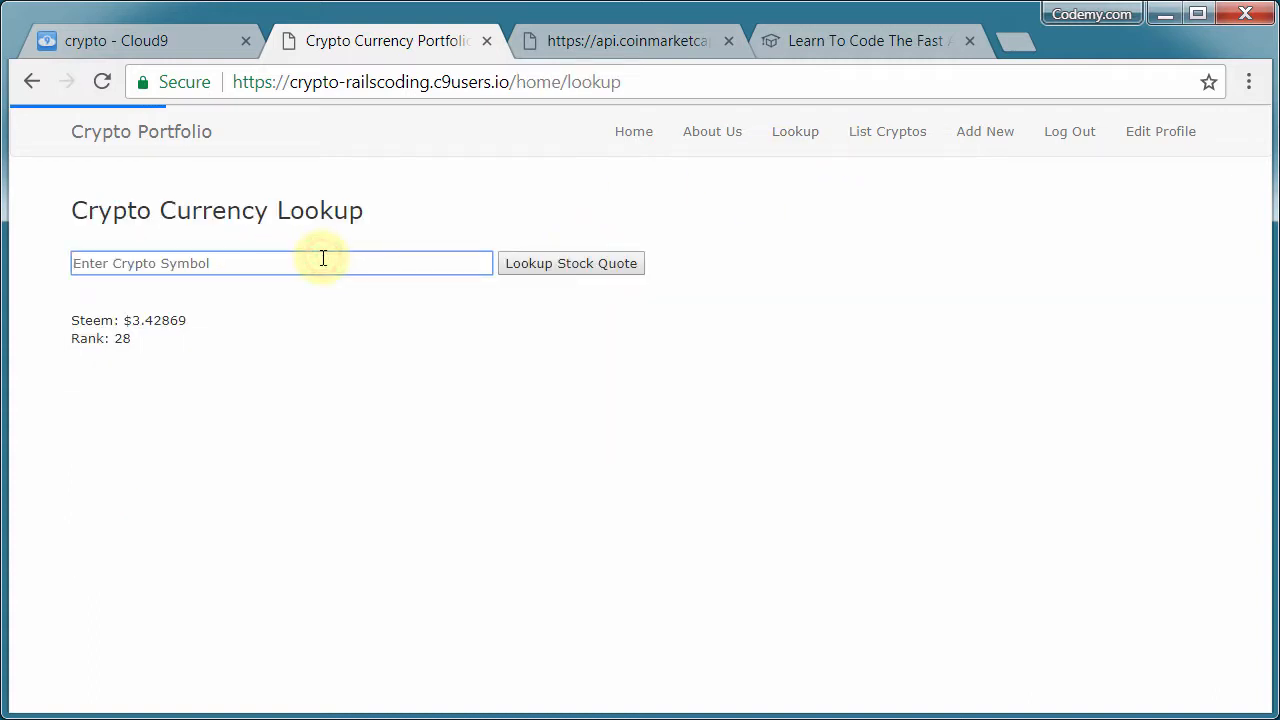
pyautogui.write('st')
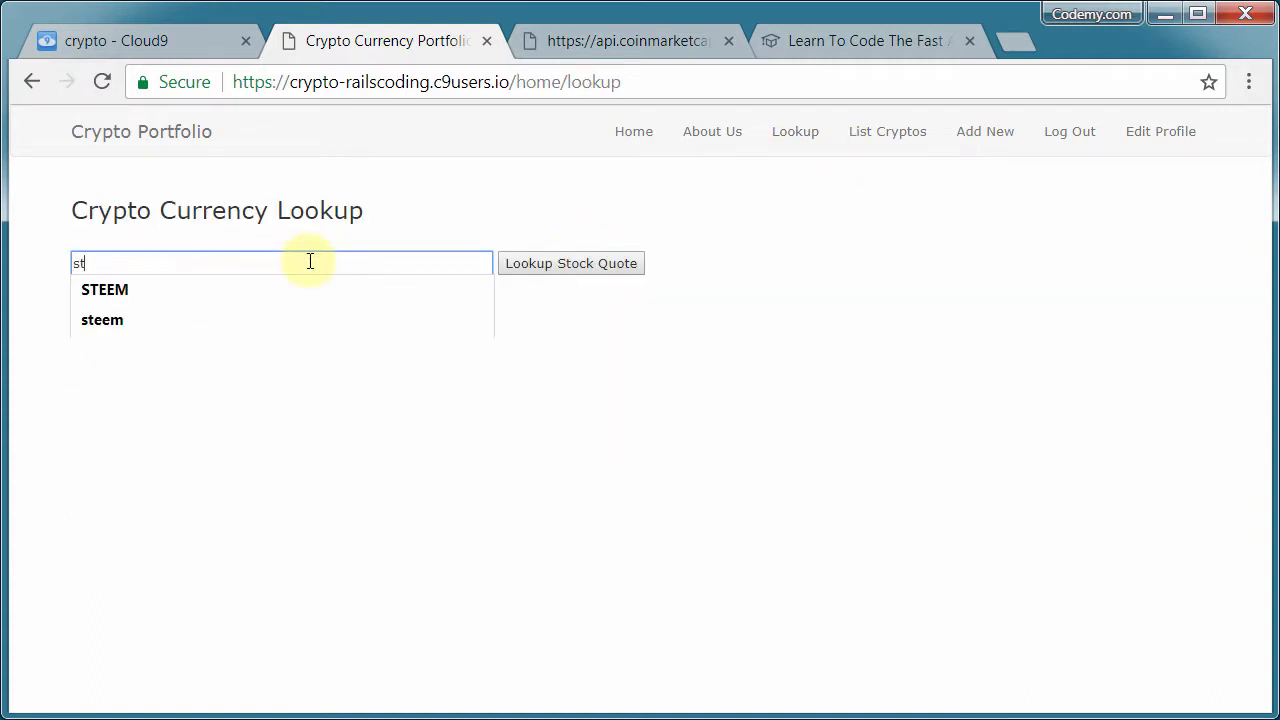
pyautogui.click(102, 320)
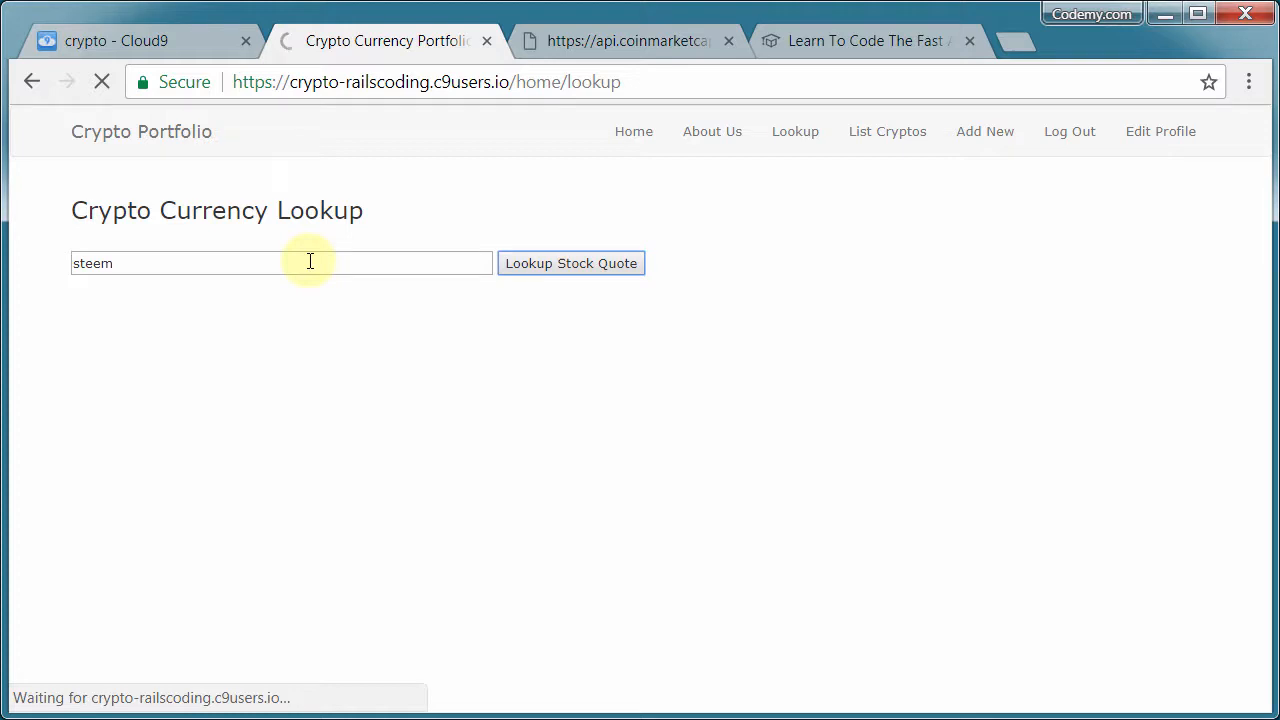
pyautogui.click(1160, 132)
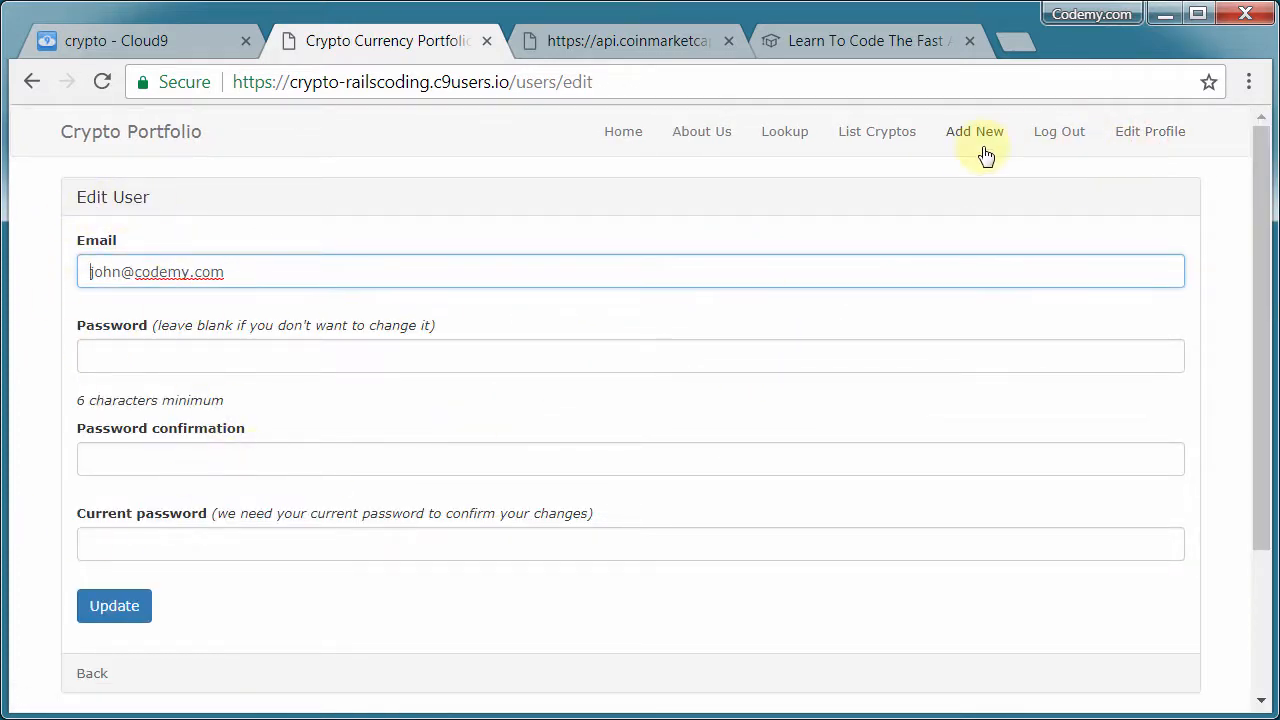
pyautogui.moveTo(940, 196)
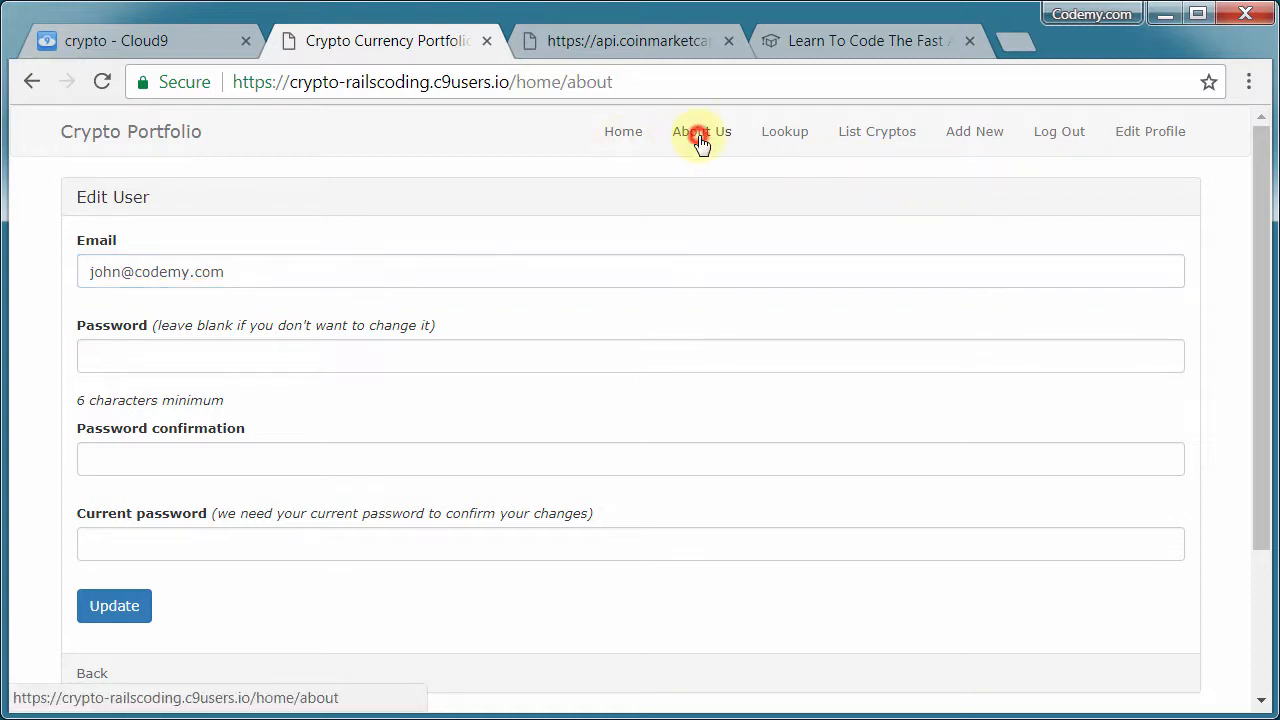
pyautogui.click(784, 132)
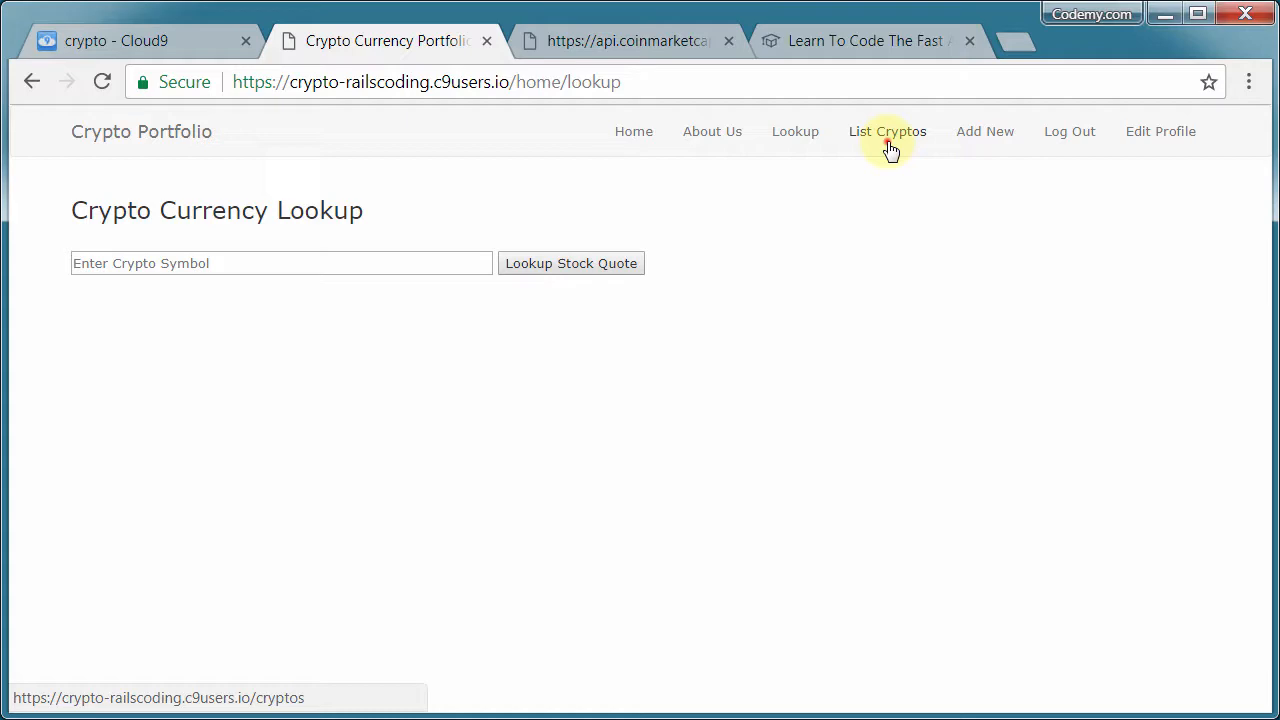
pyautogui.click(888, 132)
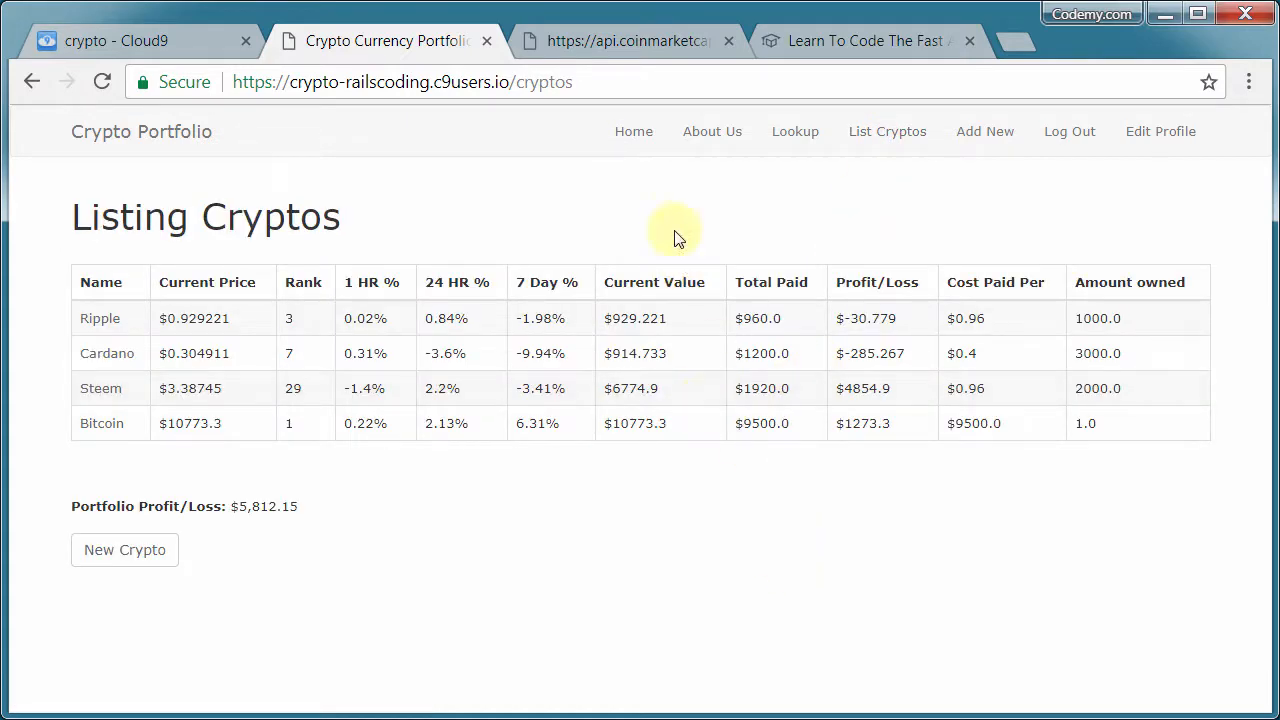
# Step: Show the raw CoinMarketCap ticker data, the refreshed listing, the Cloud9 workspace and Codemy site
pyautogui.click(628, 40)
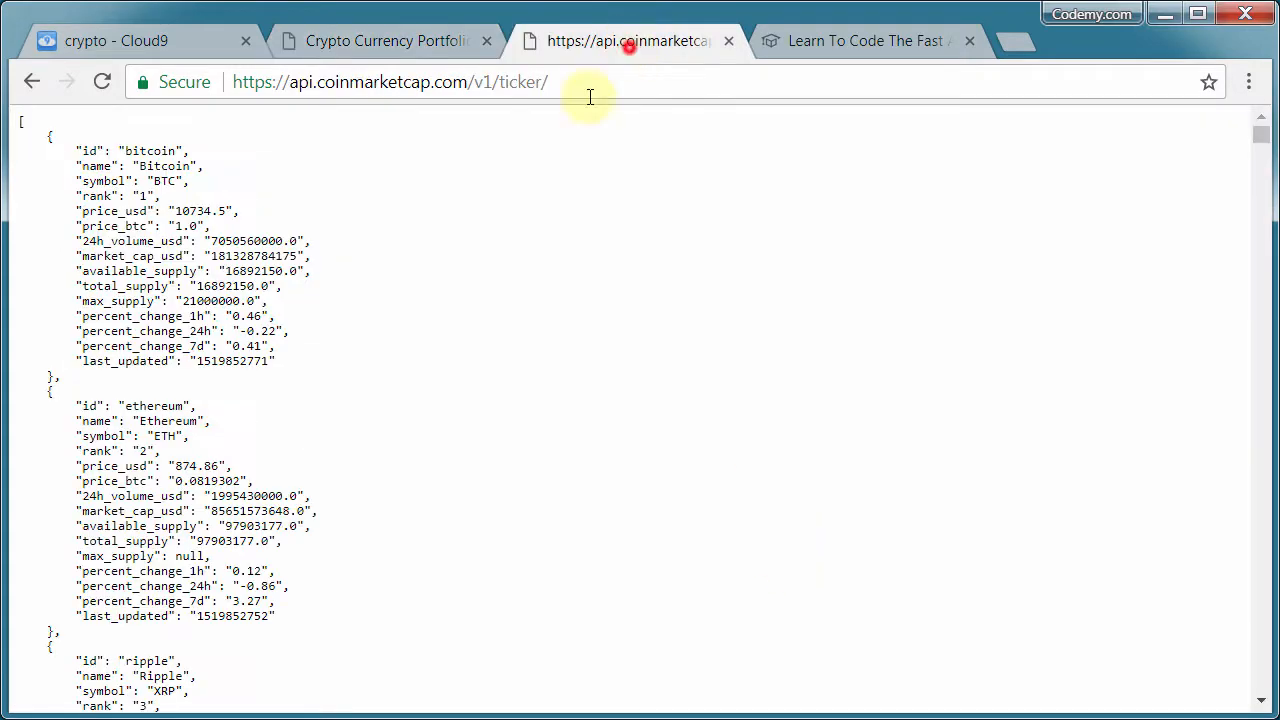
pyautogui.click(390, 82)
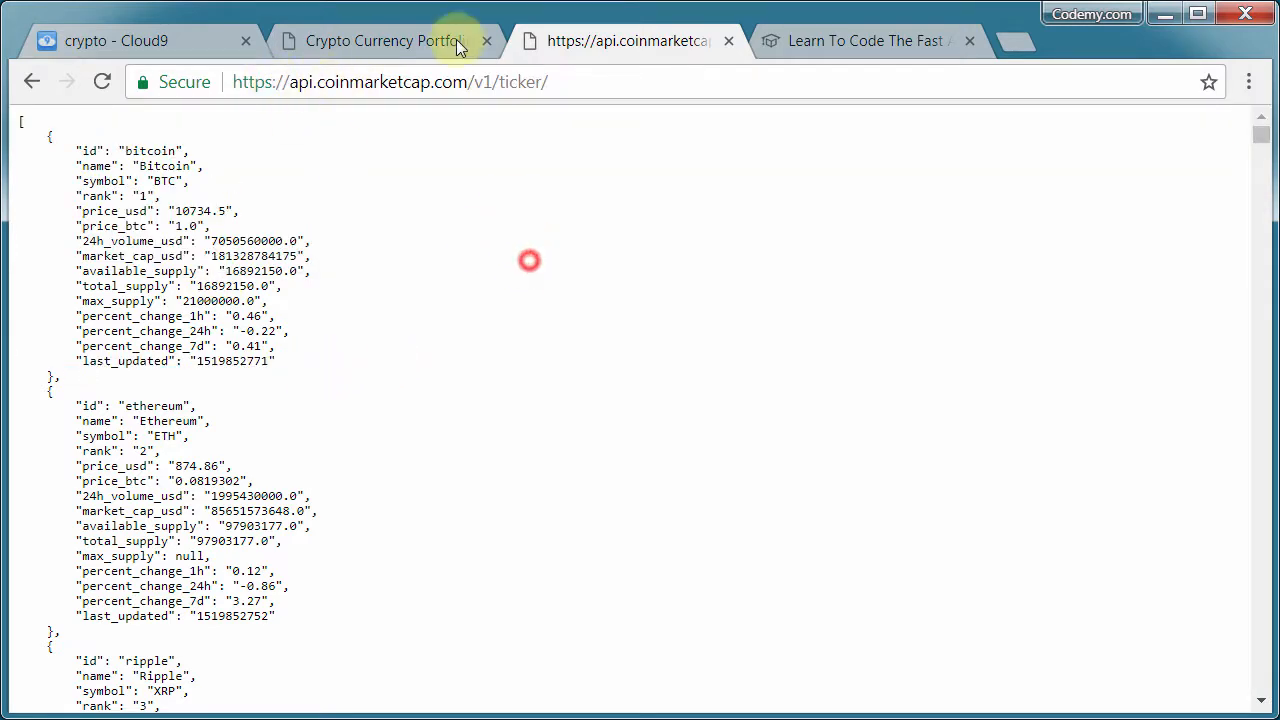
pyautogui.click(380, 40)
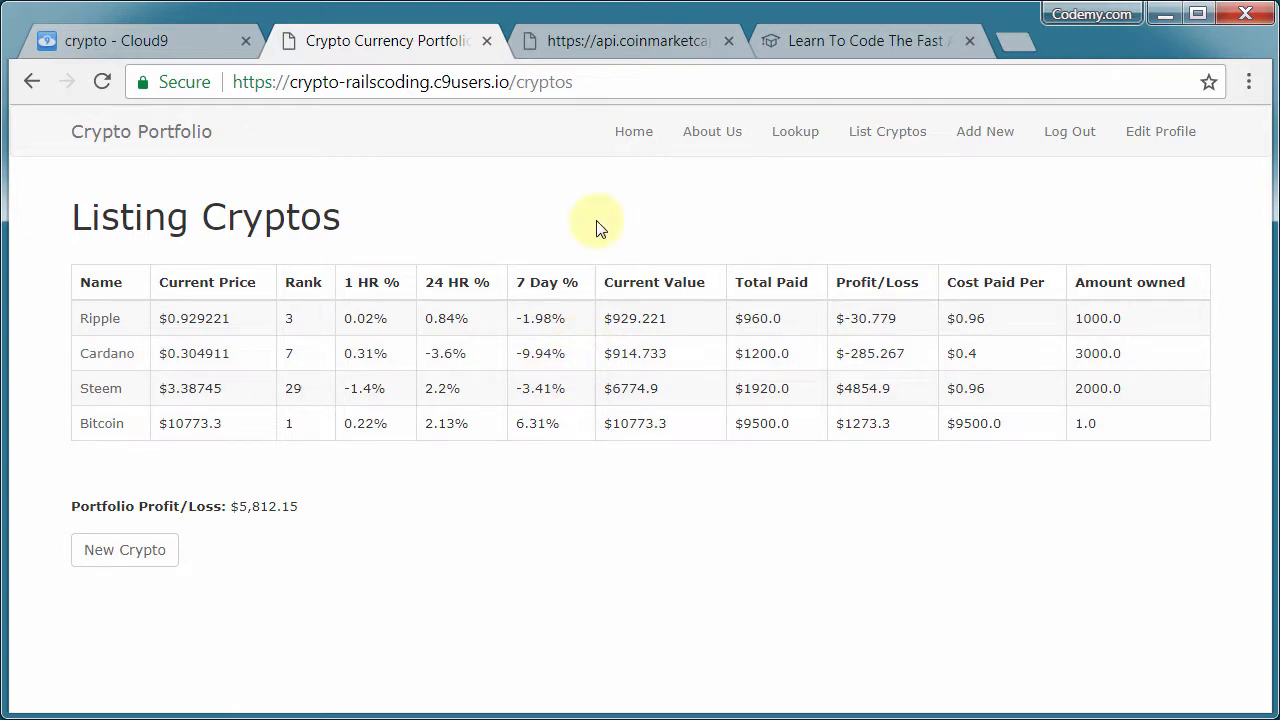
pyautogui.moveTo(120, 40)
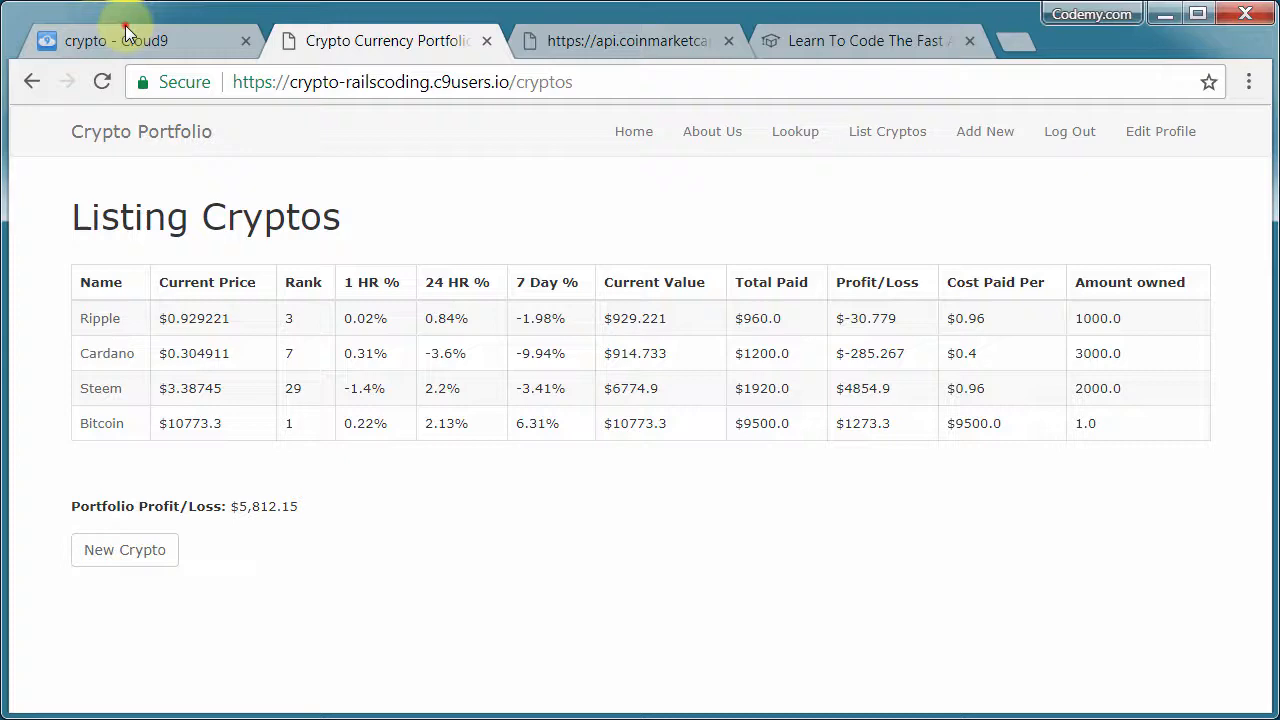
pyautogui.click(116, 40)
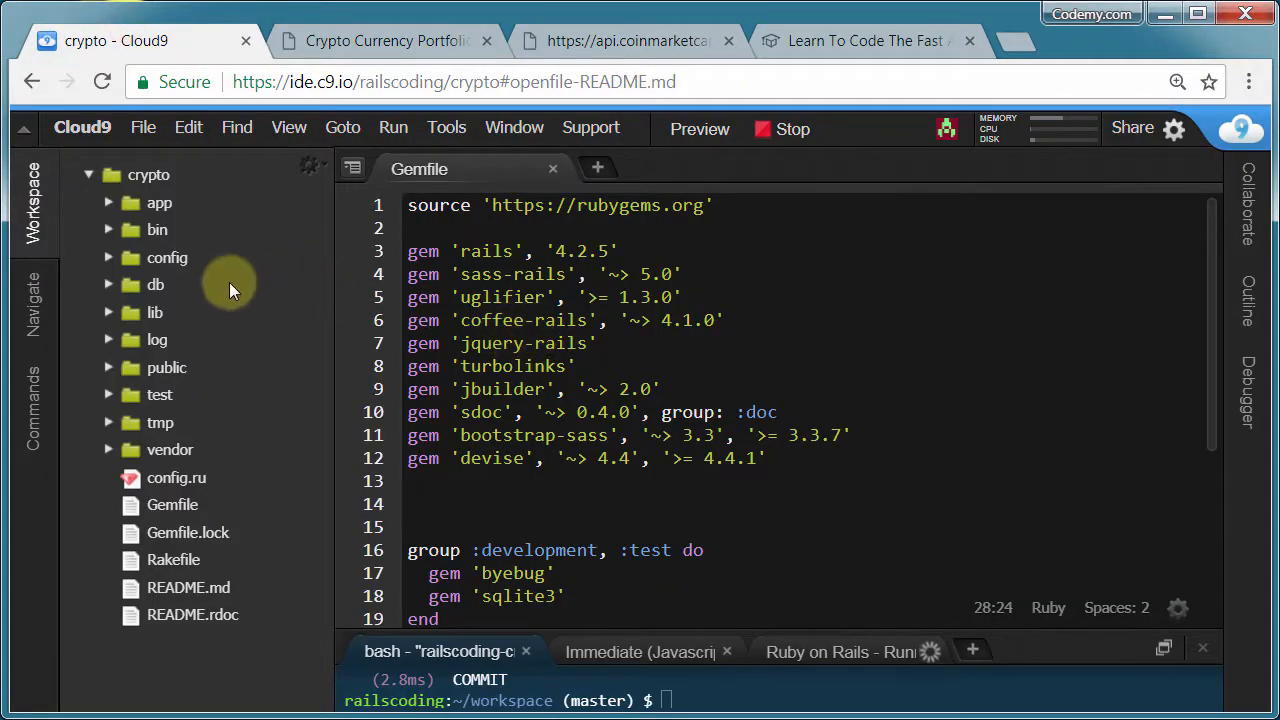
pyautogui.moveTo(410, 40)
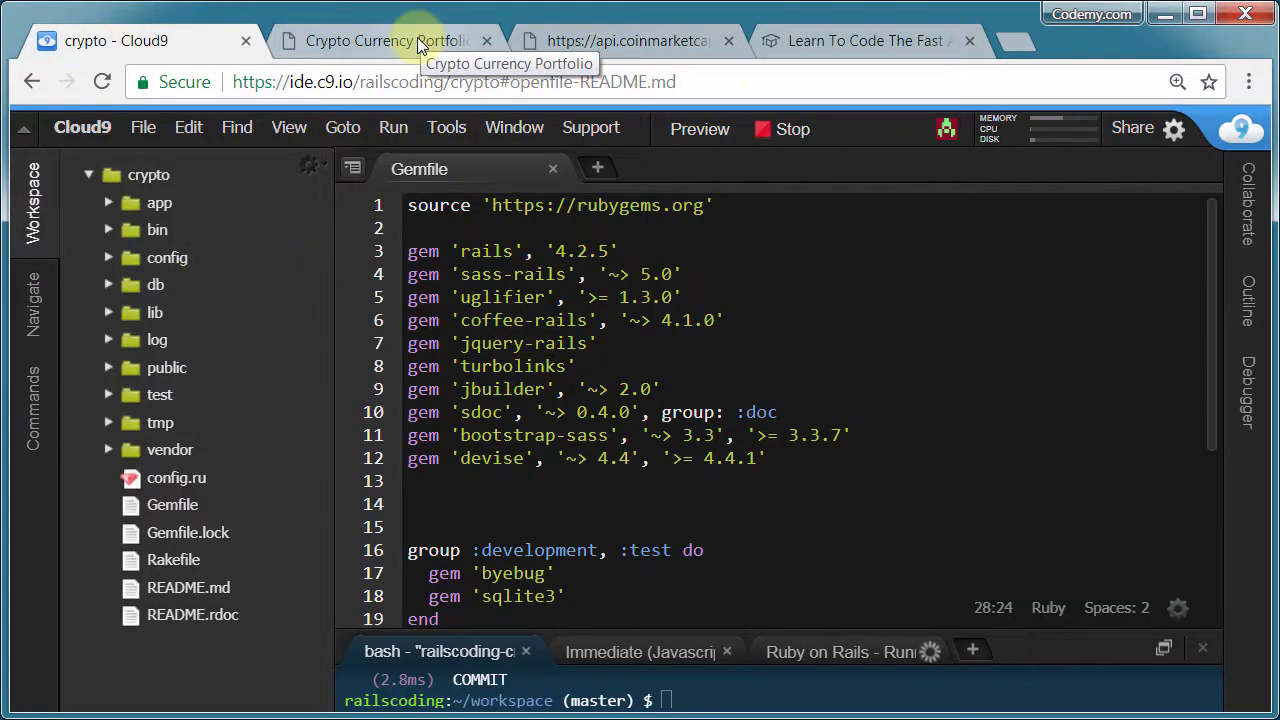
pyautogui.moveTo(824, 338)
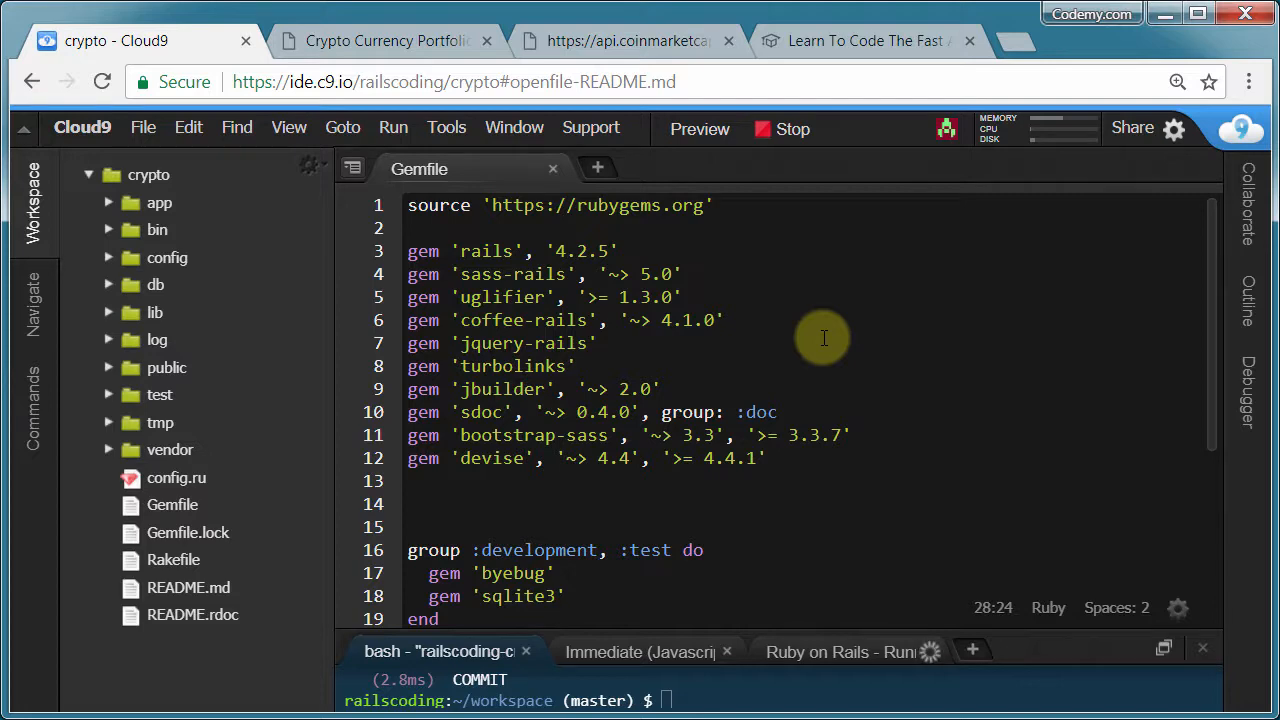
pyautogui.click(864, 40)
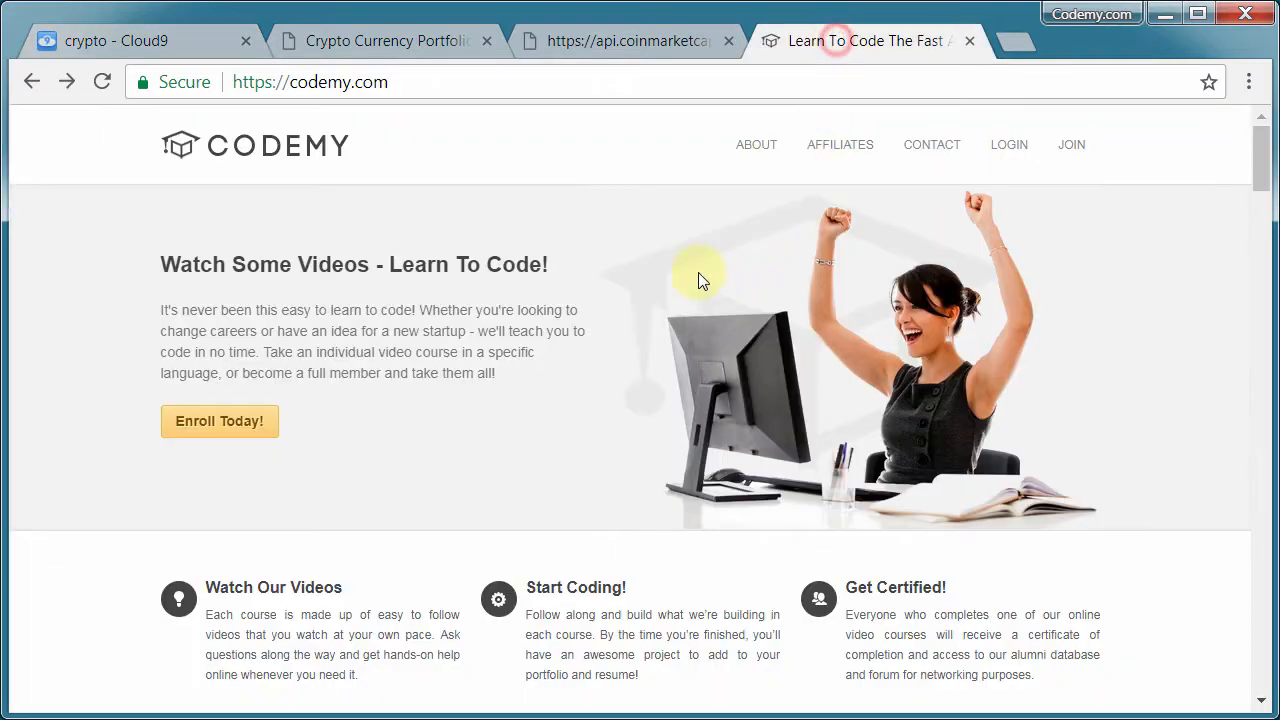
pyautogui.moveTo(624, 252)
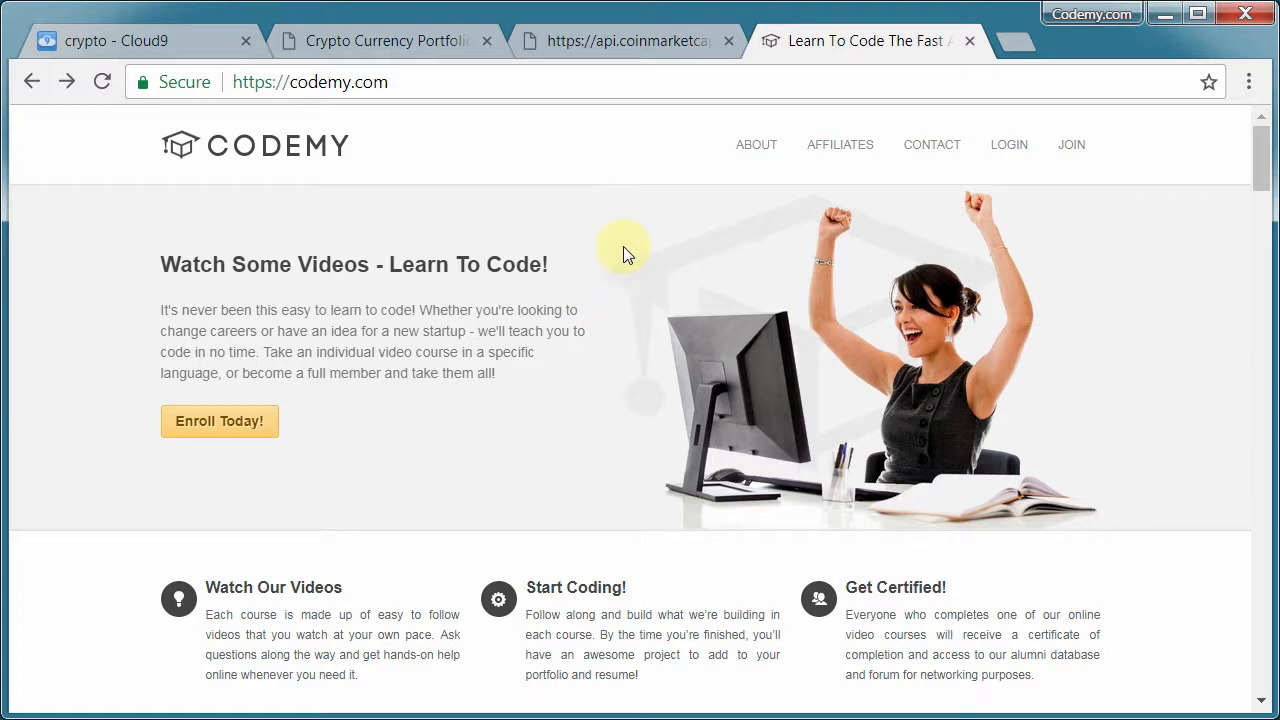
pyautogui.moveTo(564, 268)
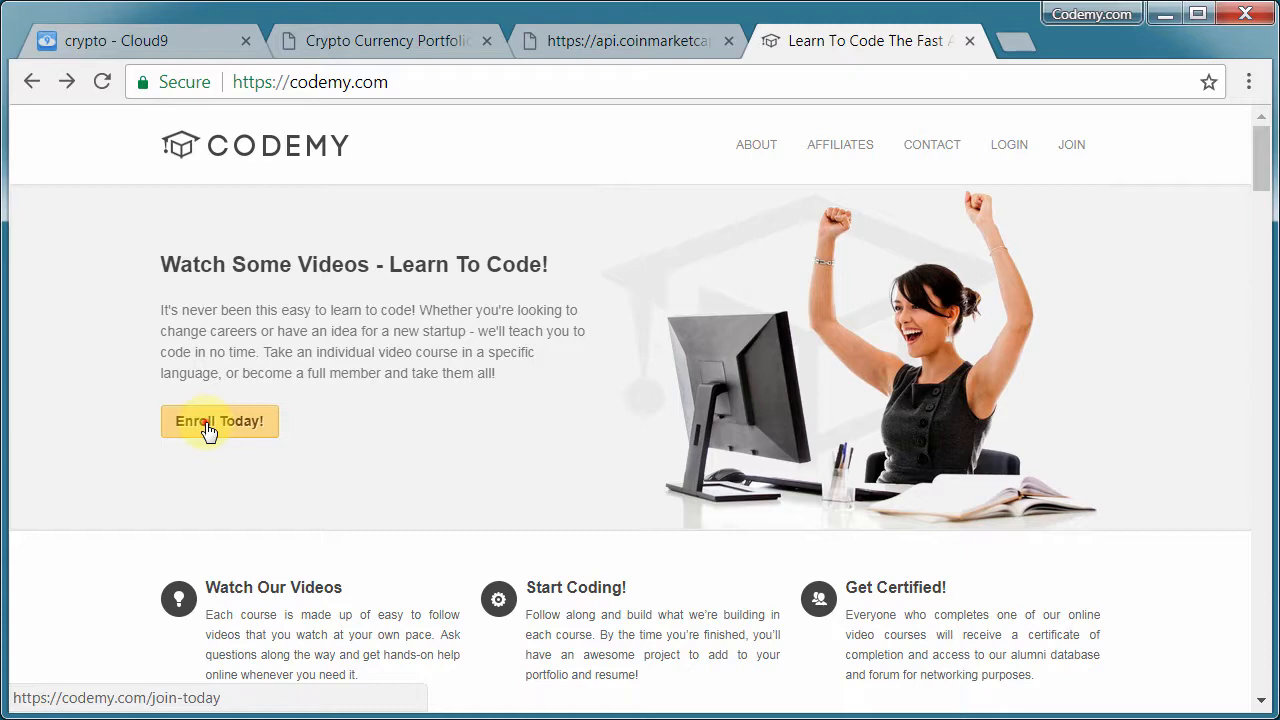
# Step: Reach Codemy's join page listing trial, one-course, total and organization memberships
pyautogui.click(220, 420)
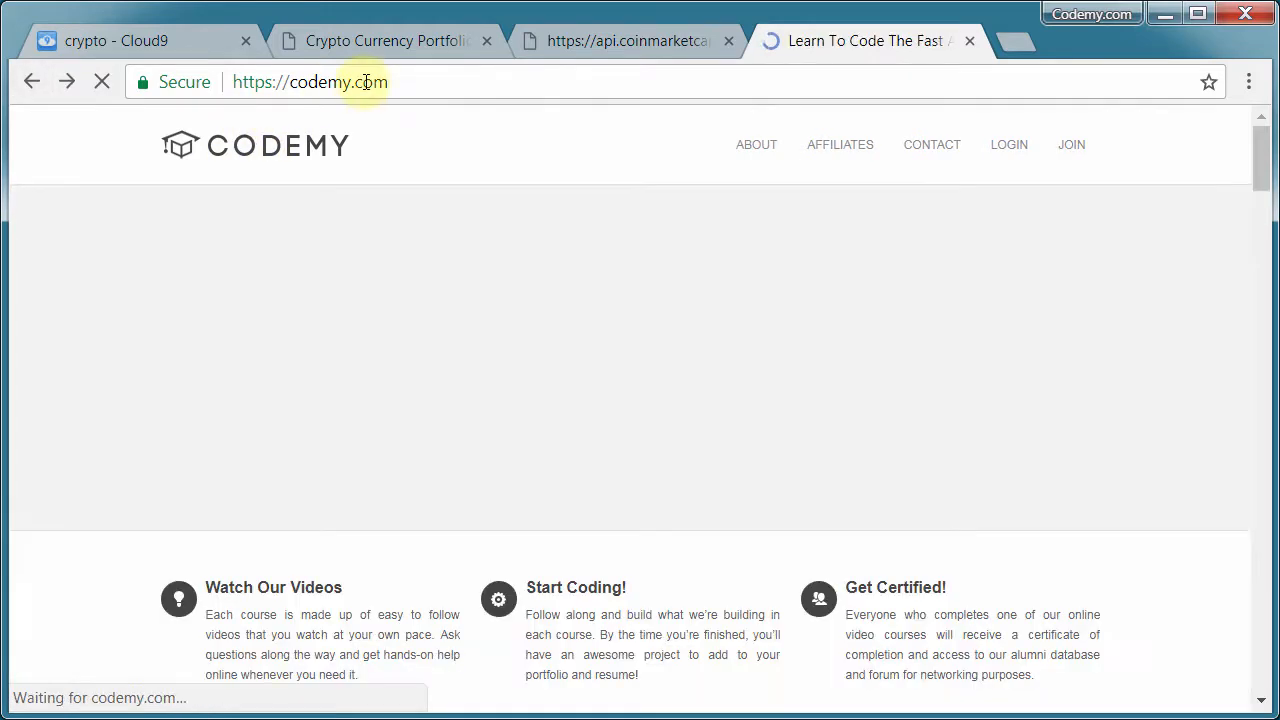
pyautogui.scroll(-3)
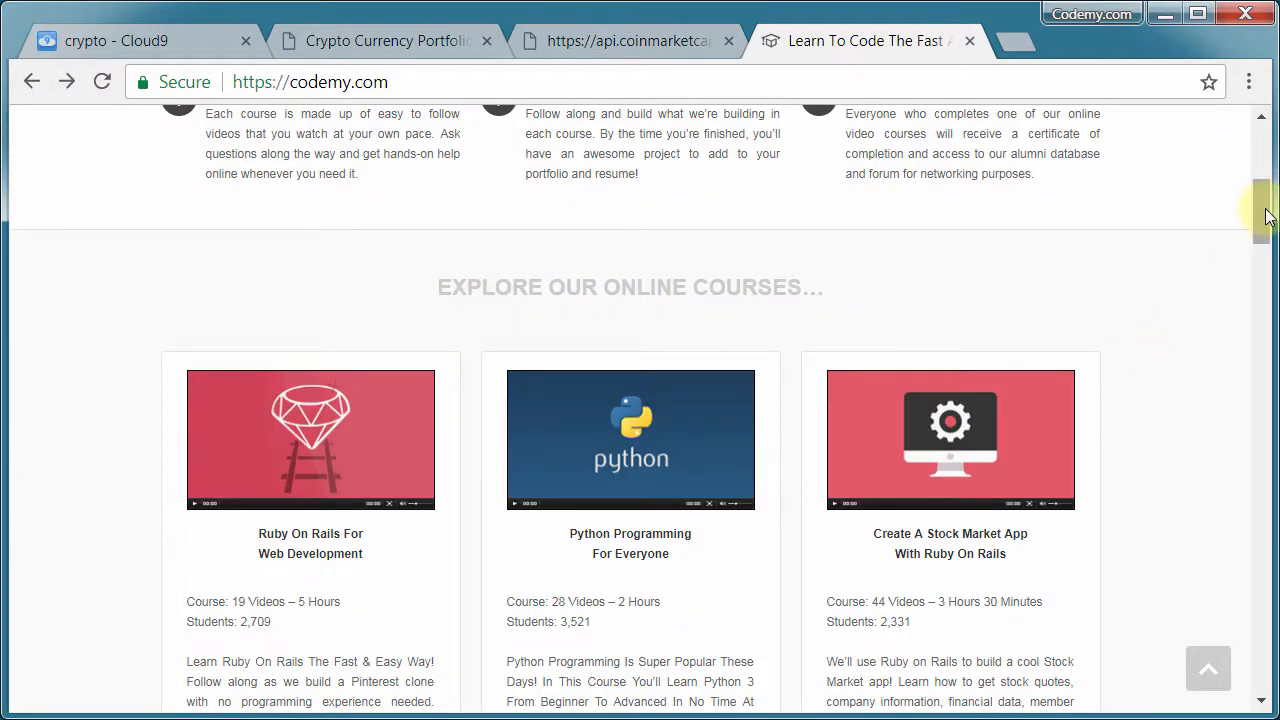
pyautogui.scroll(-3)
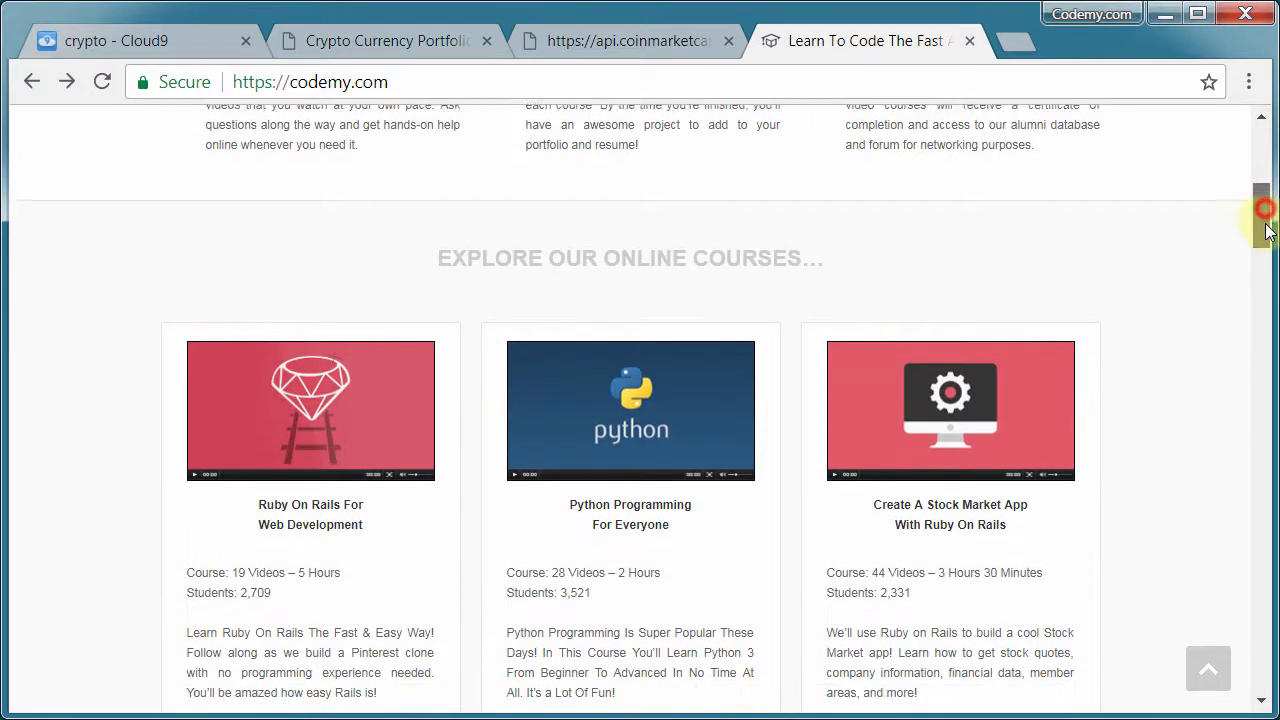
pyautogui.scroll(-3)
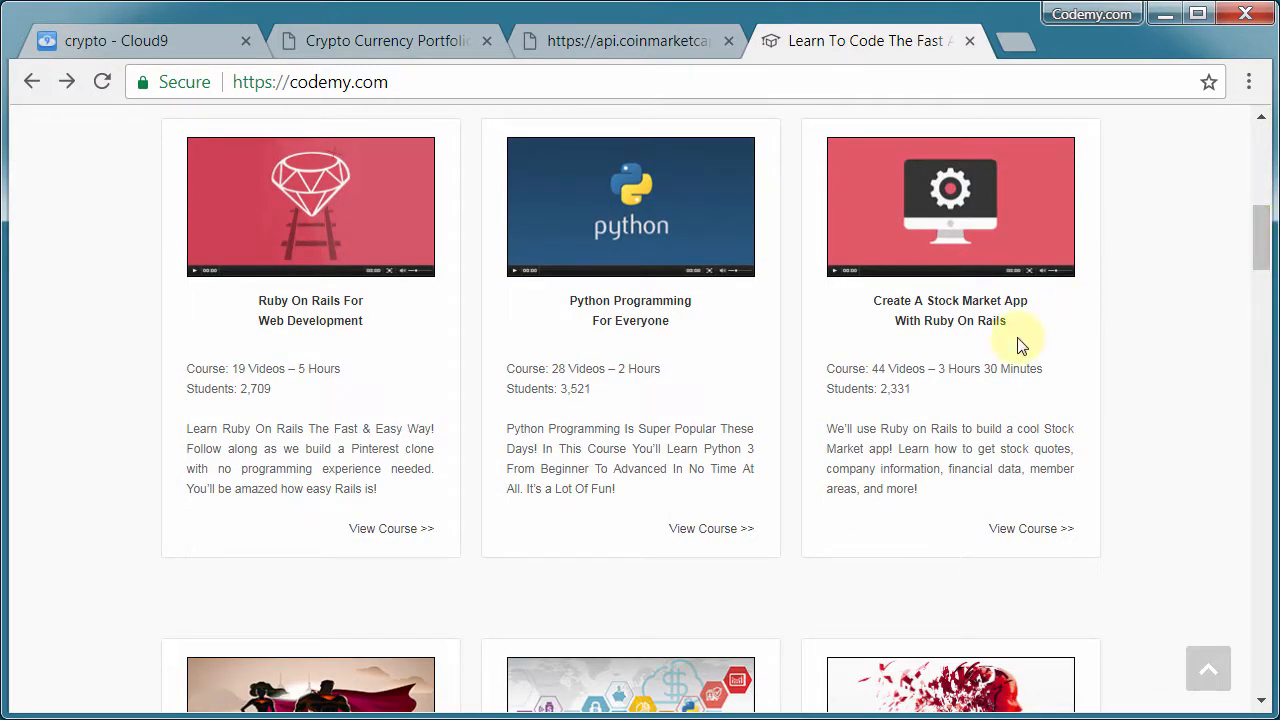
pyautogui.scroll(-3)
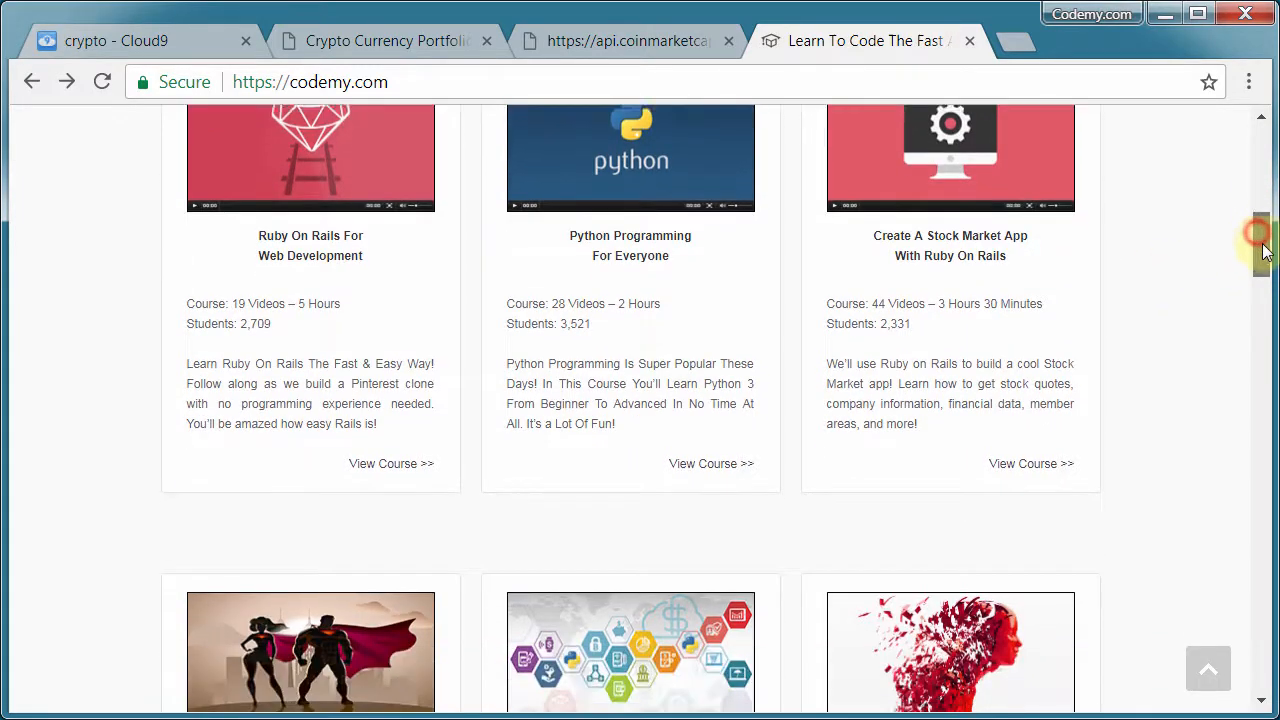
pyautogui.scroll(3)
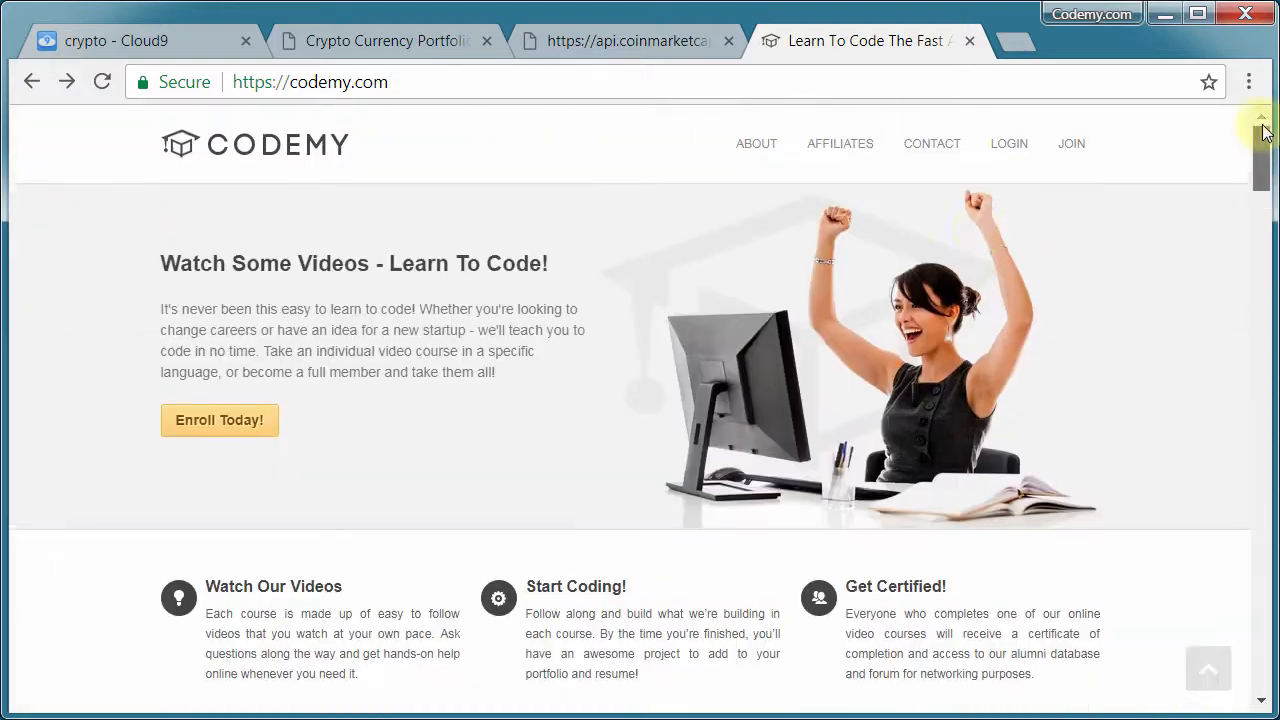
pyautogui.click(1070, 144)
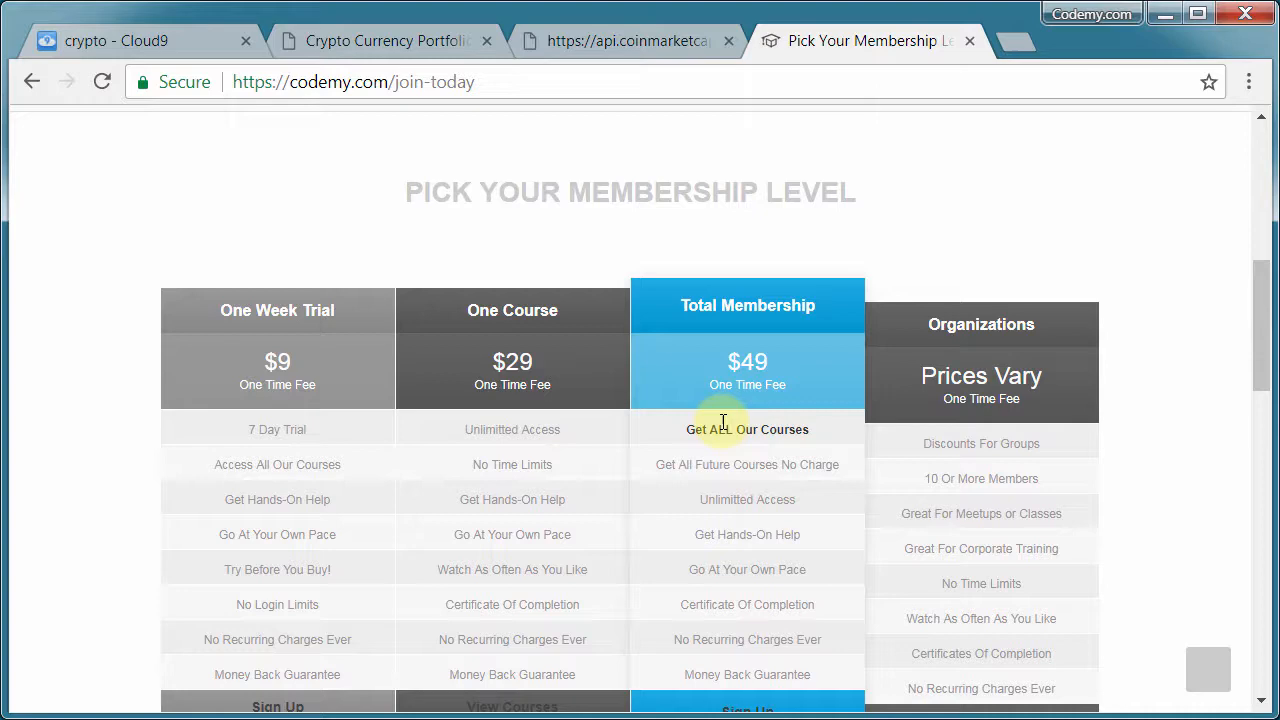
# Step: Choose Total Membership and apply the supercoder discount code to the $49.00 checkout
pyautogui.click(748, 704)
pyautogui.write('su')
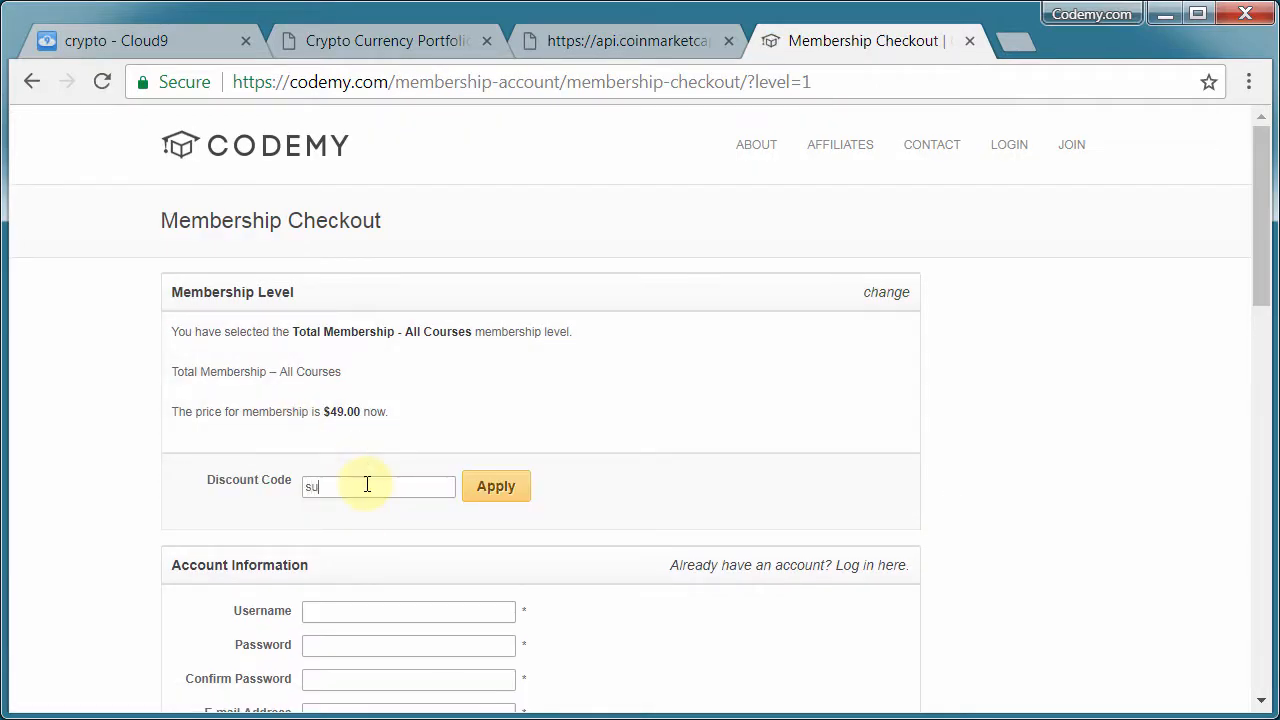
pyautogui.write('percoder')
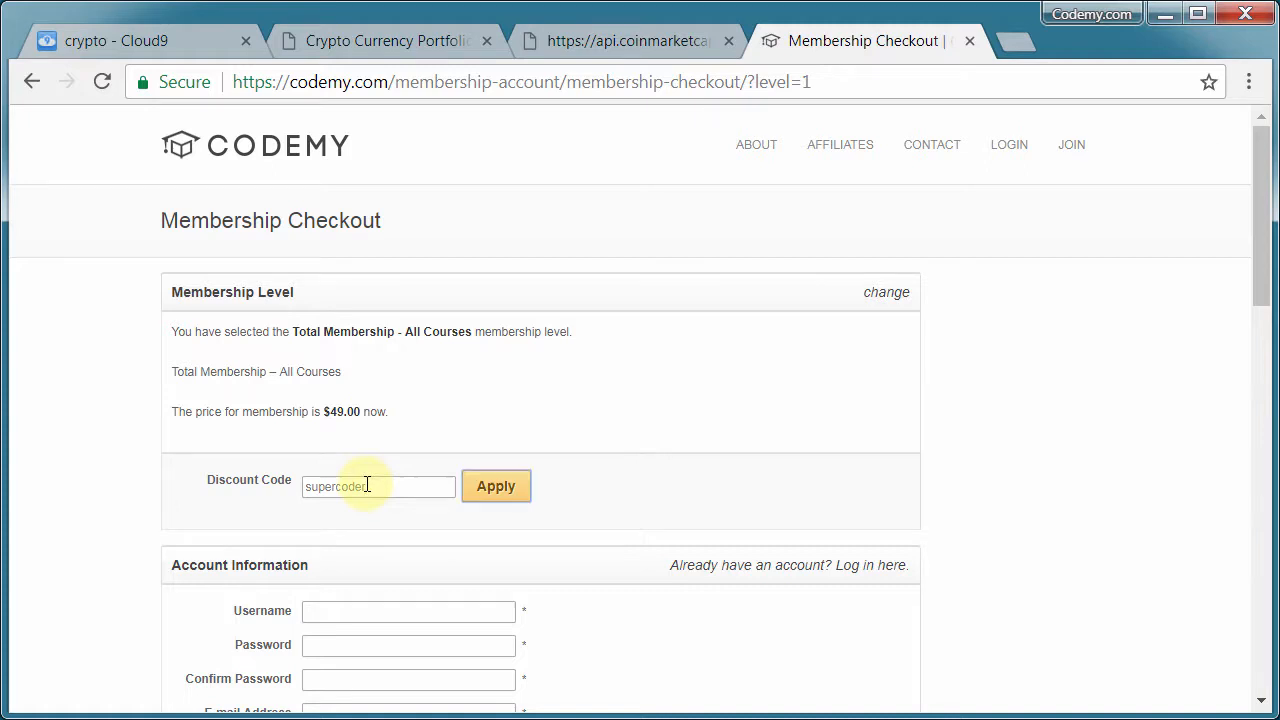
pyautogui.click(496, 486)
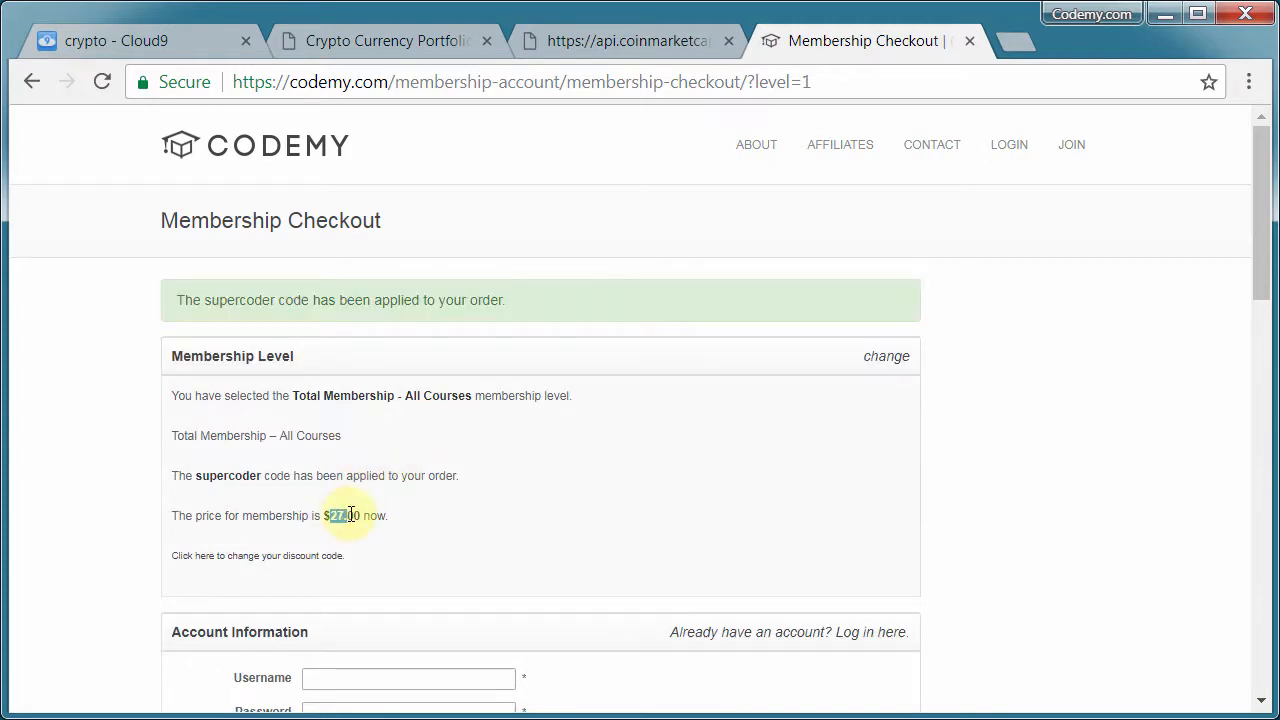
pyautogui.doubleClick(344, 516)
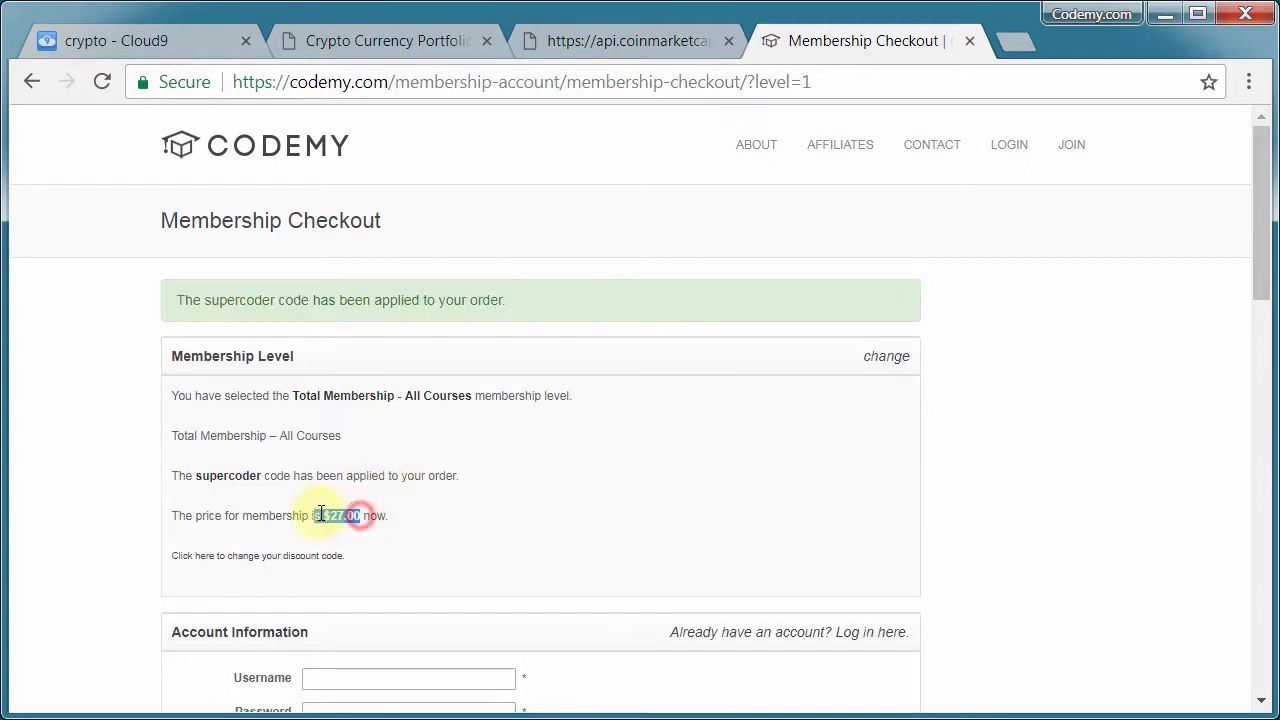
pyautogui.scroll(-3)
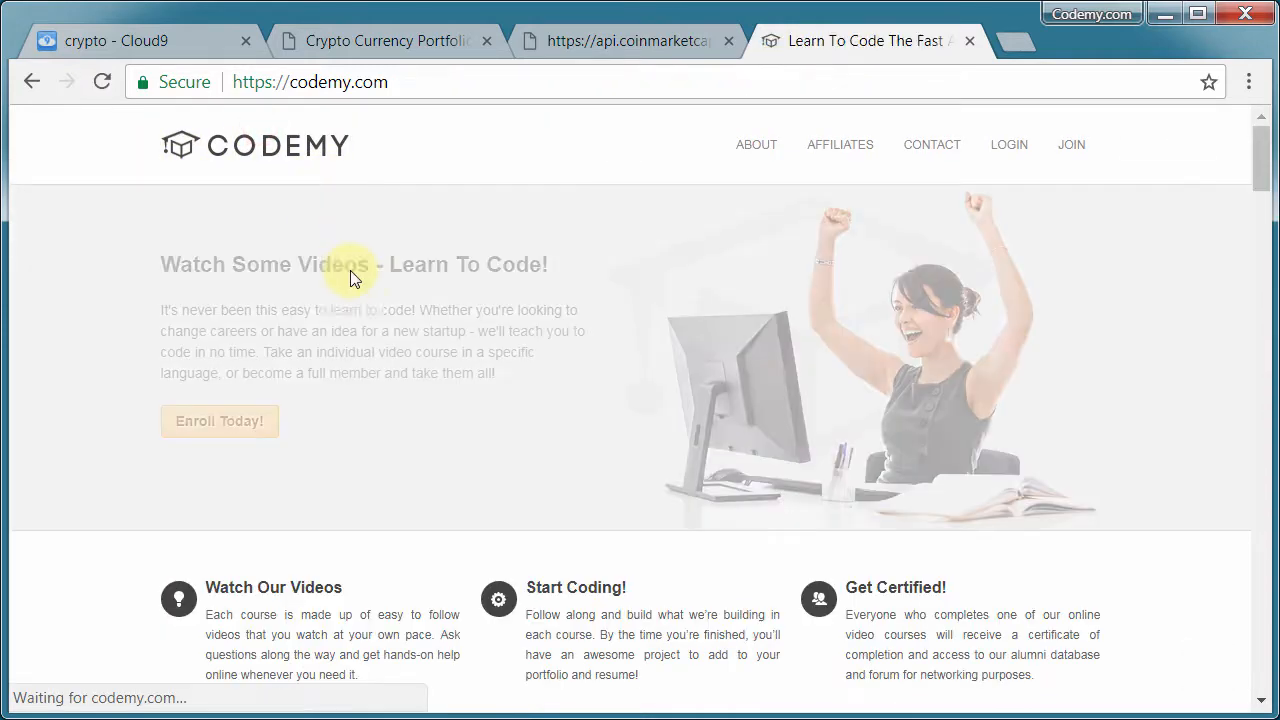
pyautogui.scroll(-3)
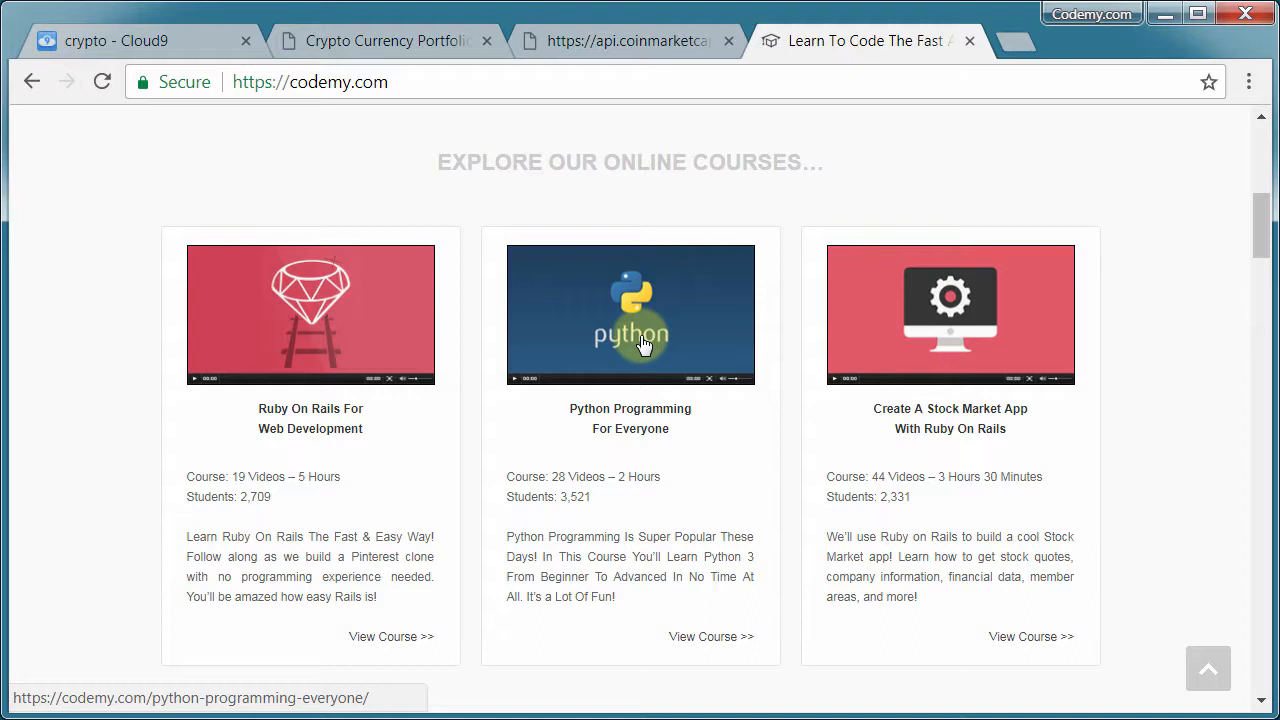
pyautogui.moveTo(464, 168)
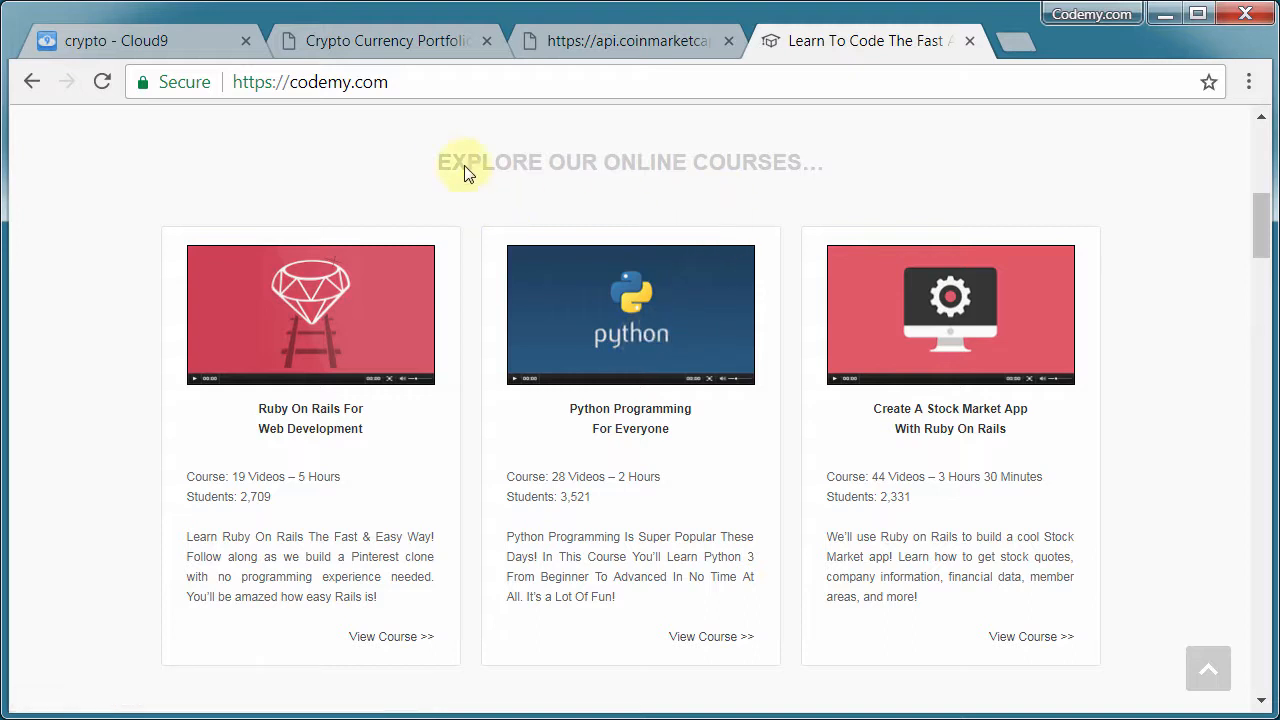
pyautogui.moveTo(844, 164)
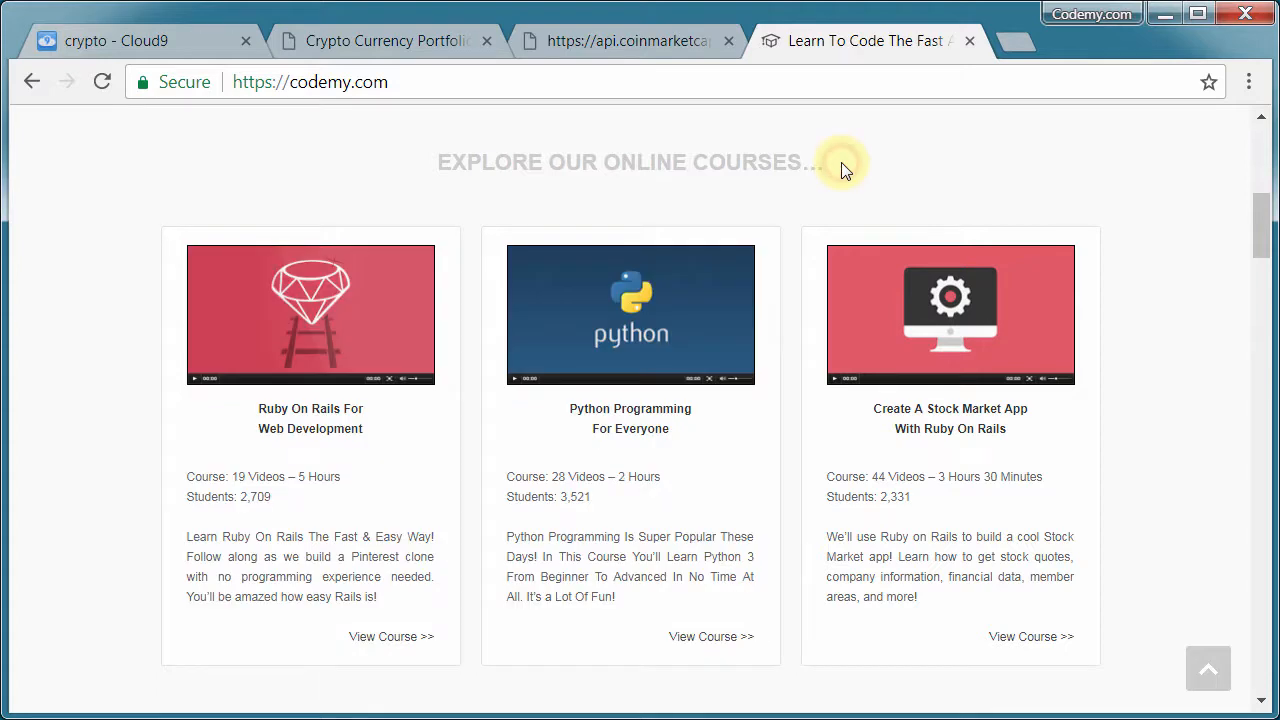
pyautogui.moveTo(800, 242)
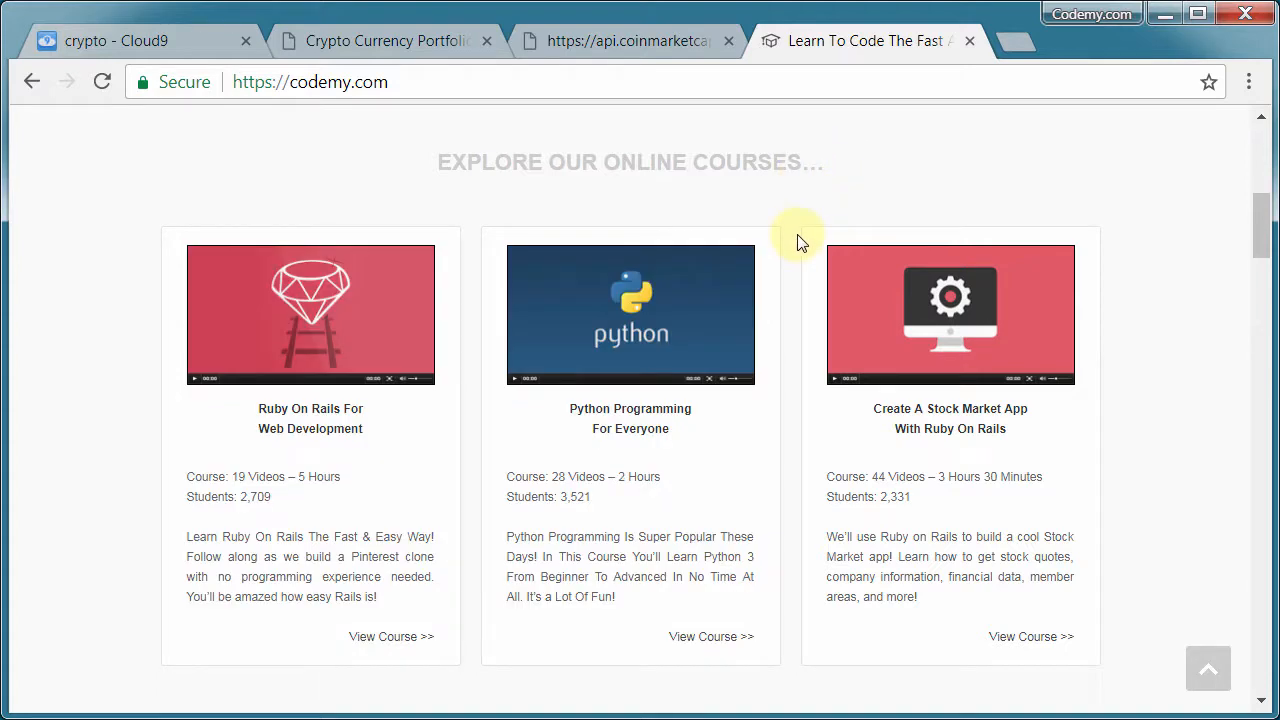
pyautogui.scroll(-3)
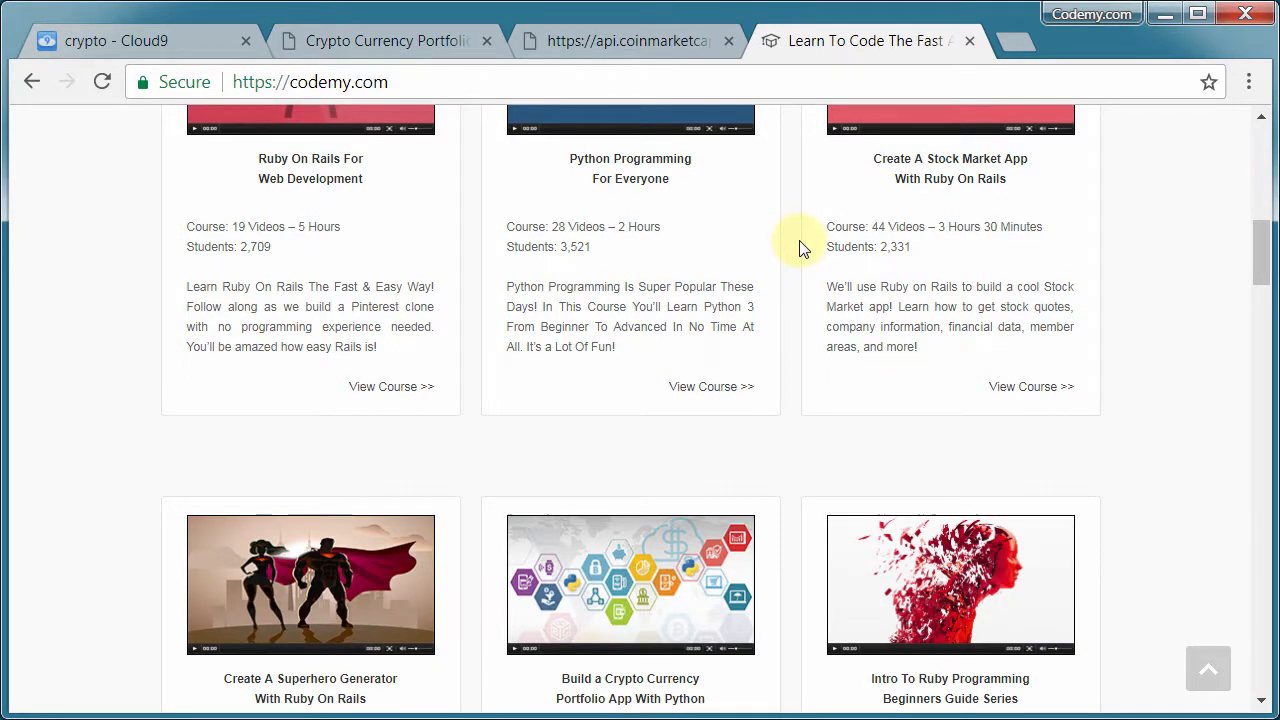
pyautogui.moveTo(800, 268)
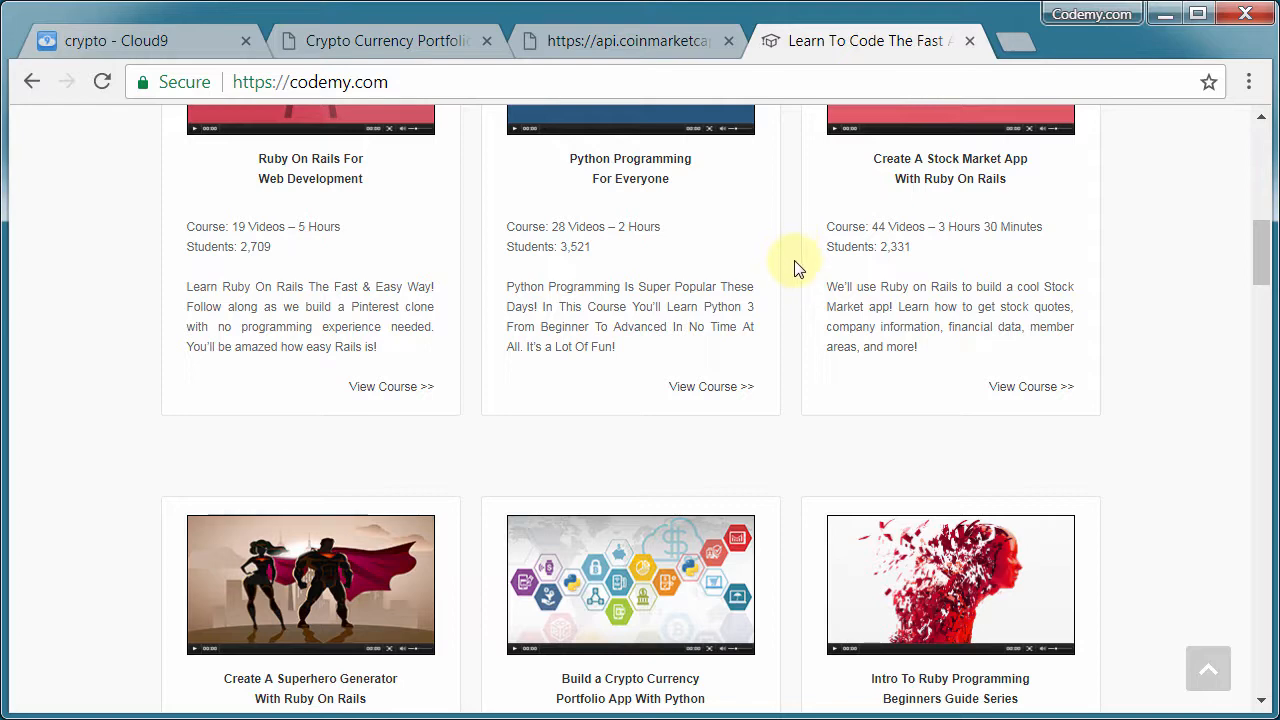
pyautogui.scroll(-3)
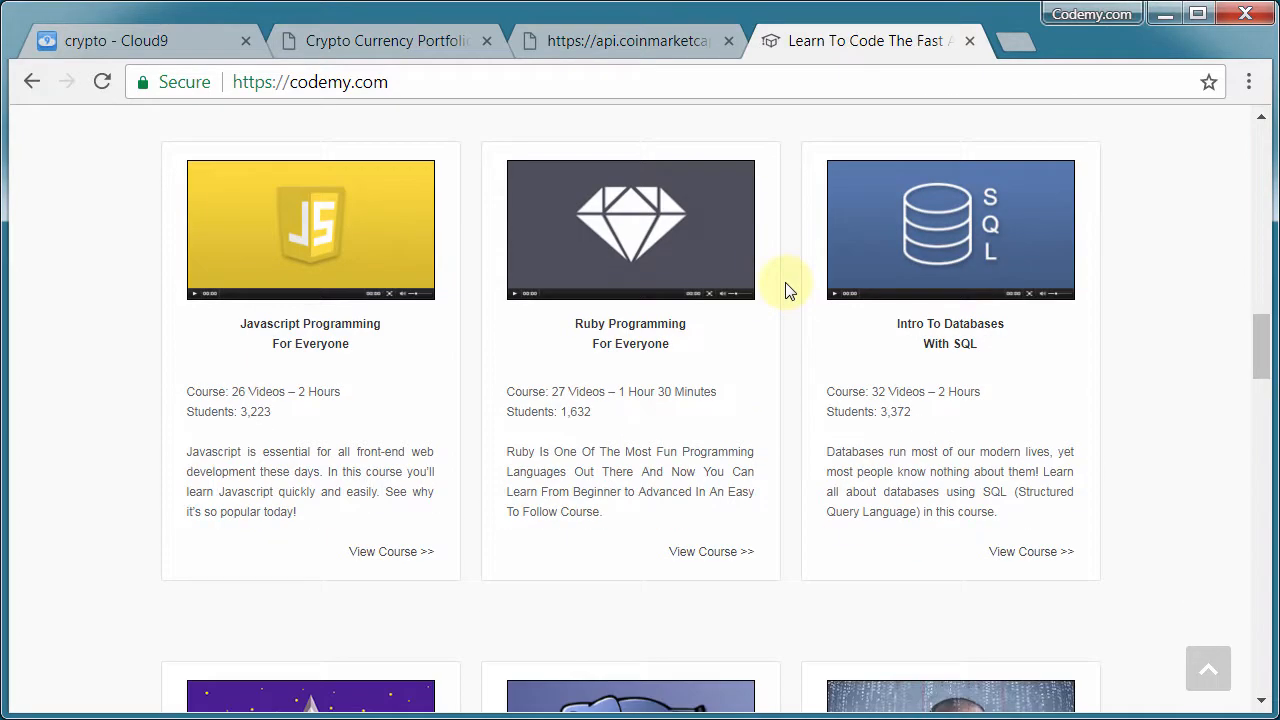
pyautogui.scroll(-3)
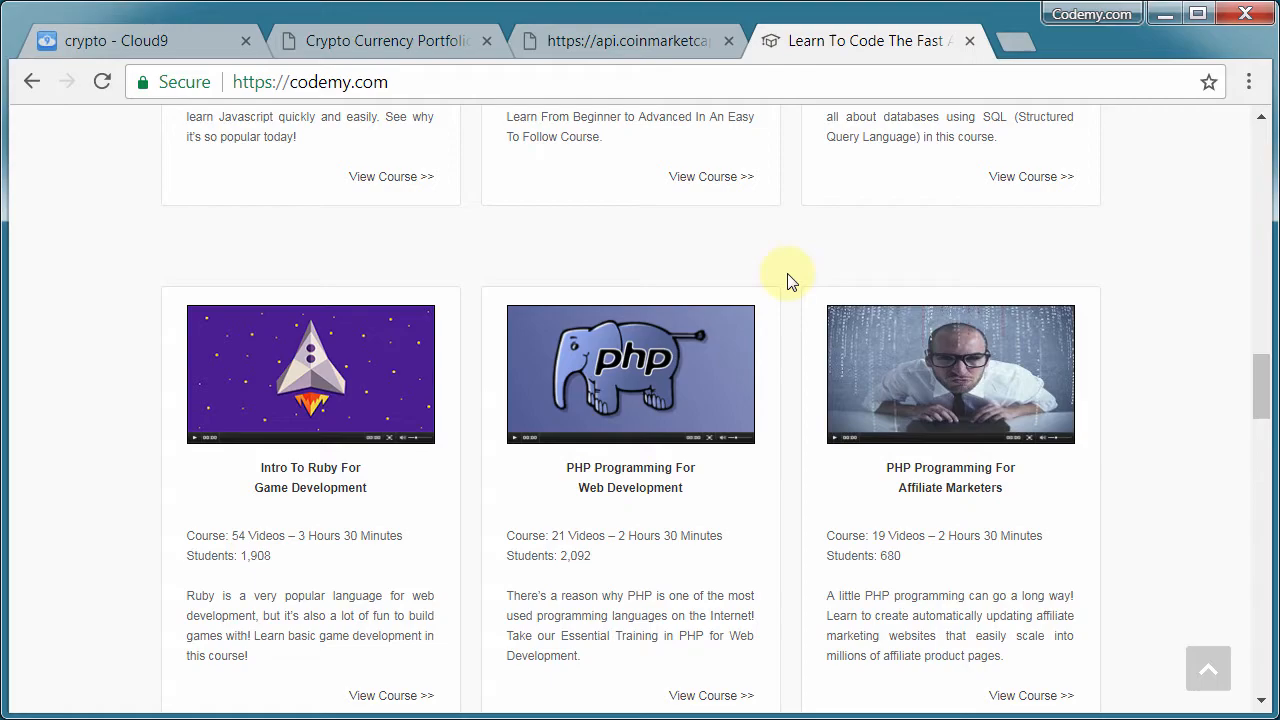
pyautogui.scroll(-3)
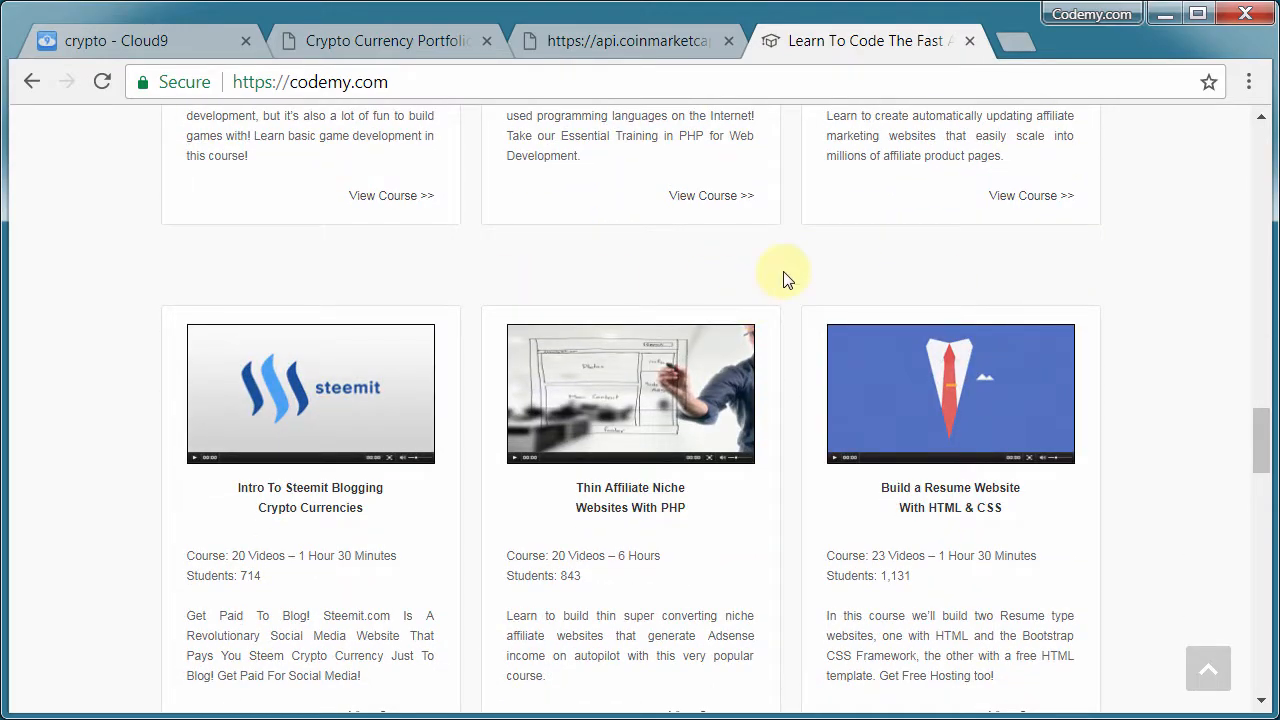
pyautogui.scroll(3)
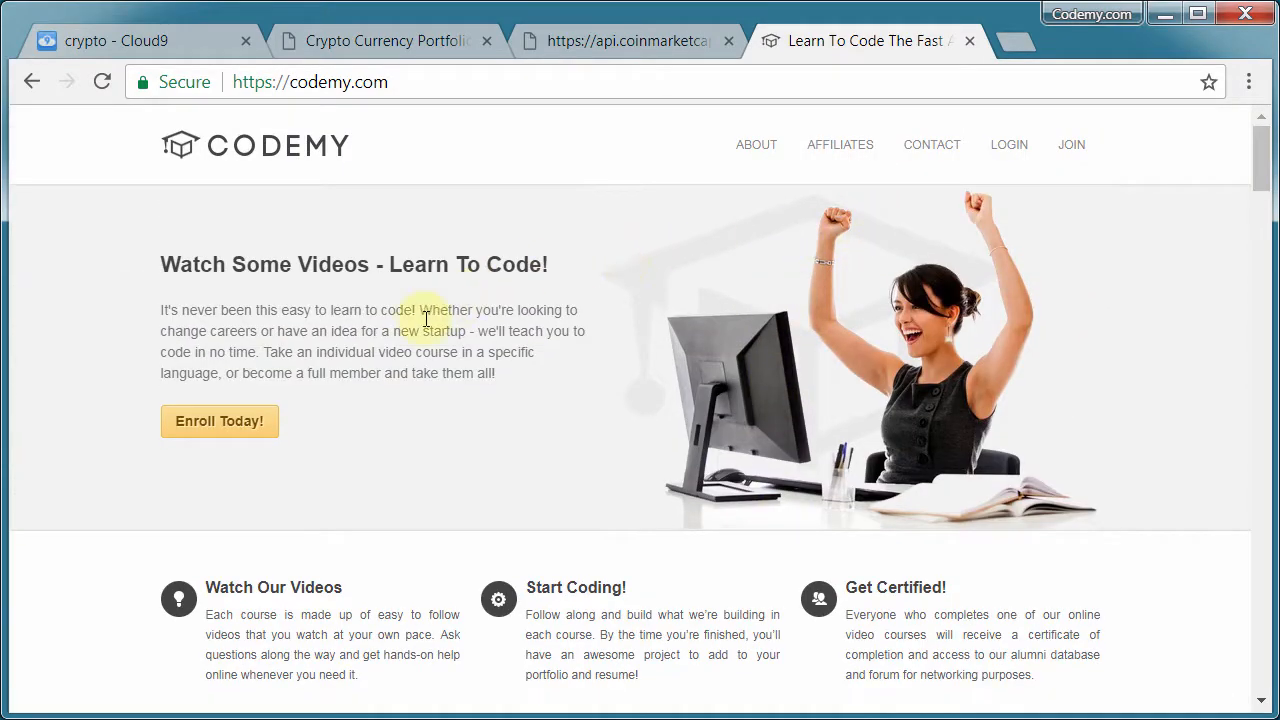
pyautogui.moveTo(350, 414)
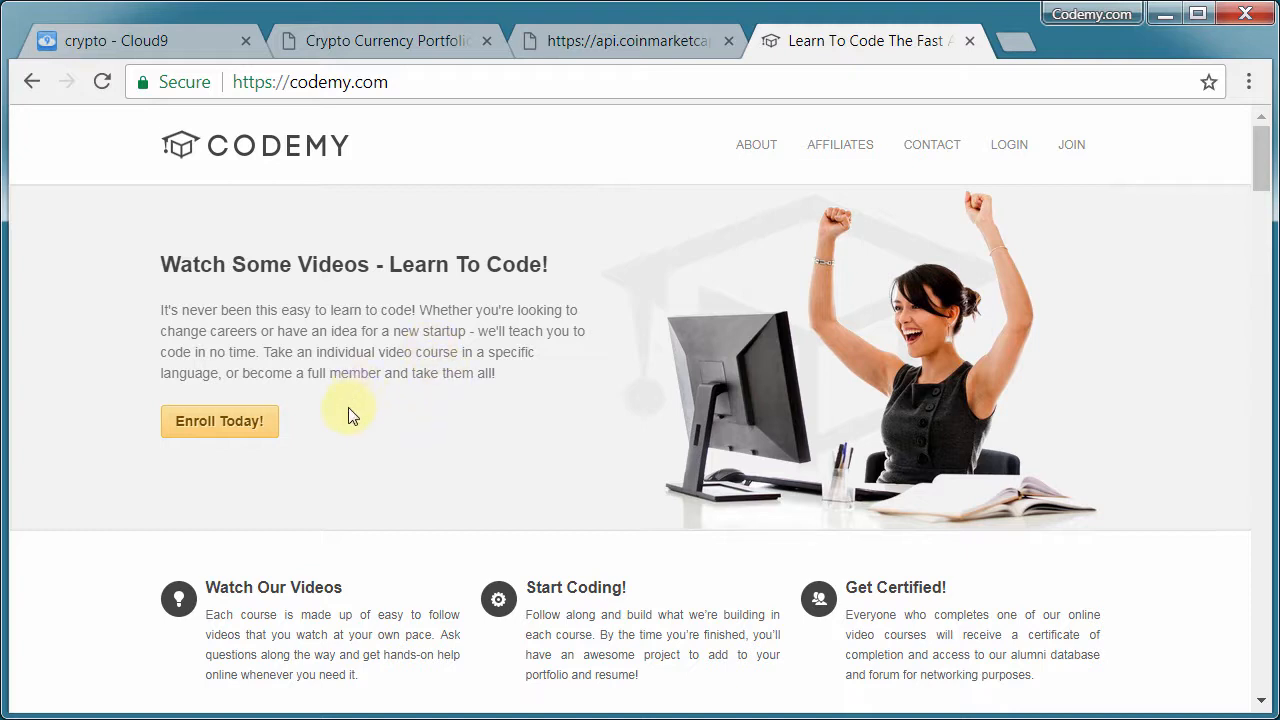
pyautogui.moveTo(580, 260)
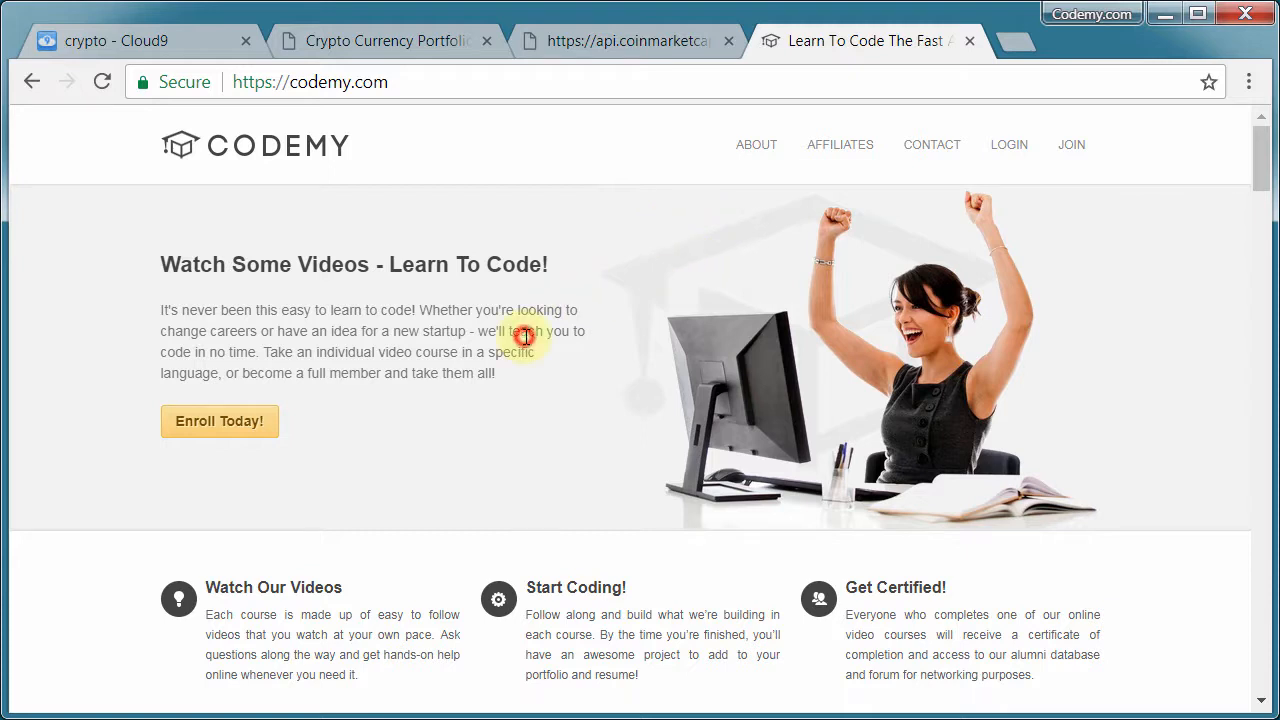
pyautogui.moveTo(364, 368)
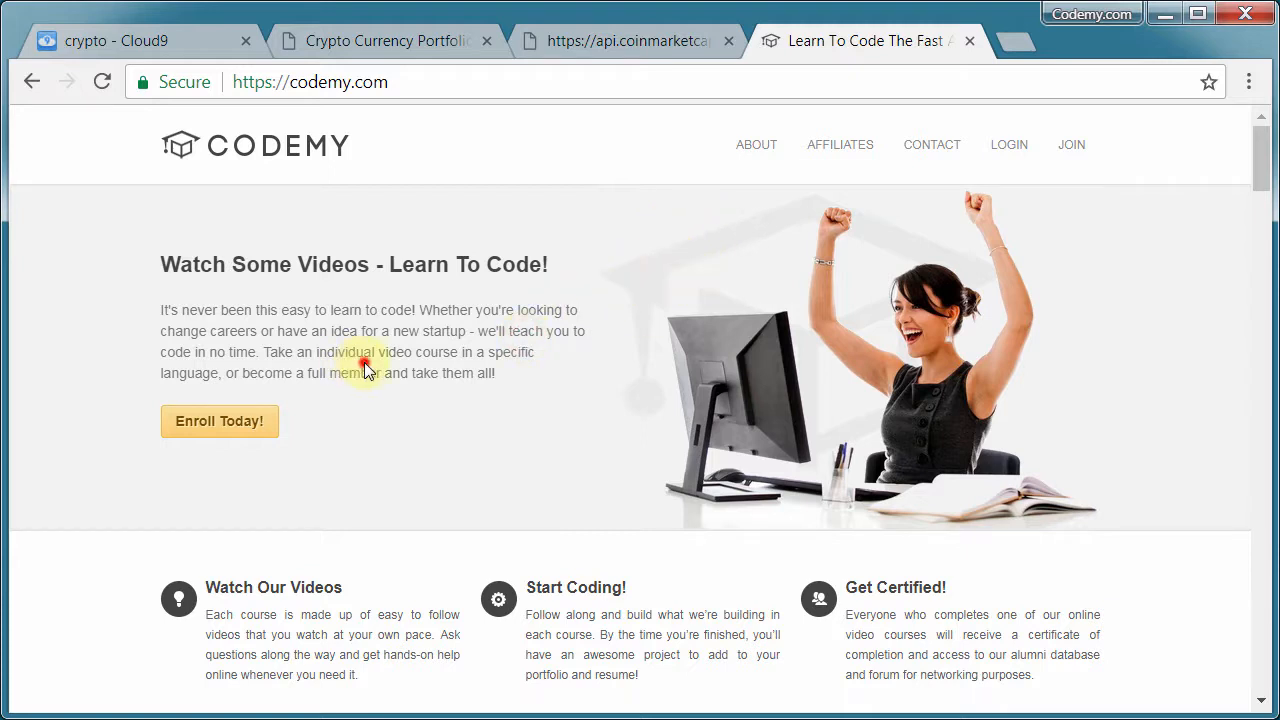
pyautogui.moveTo(452, 362)
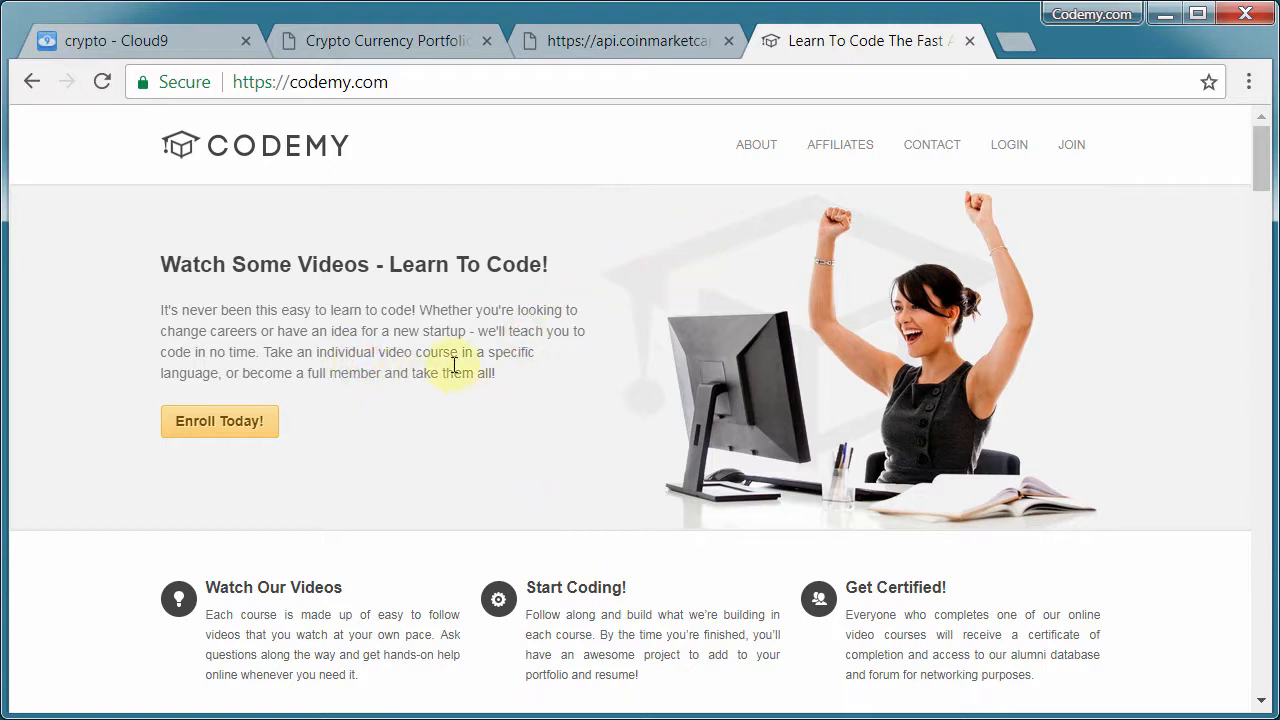
pyautogui.moveTo(504, 388)
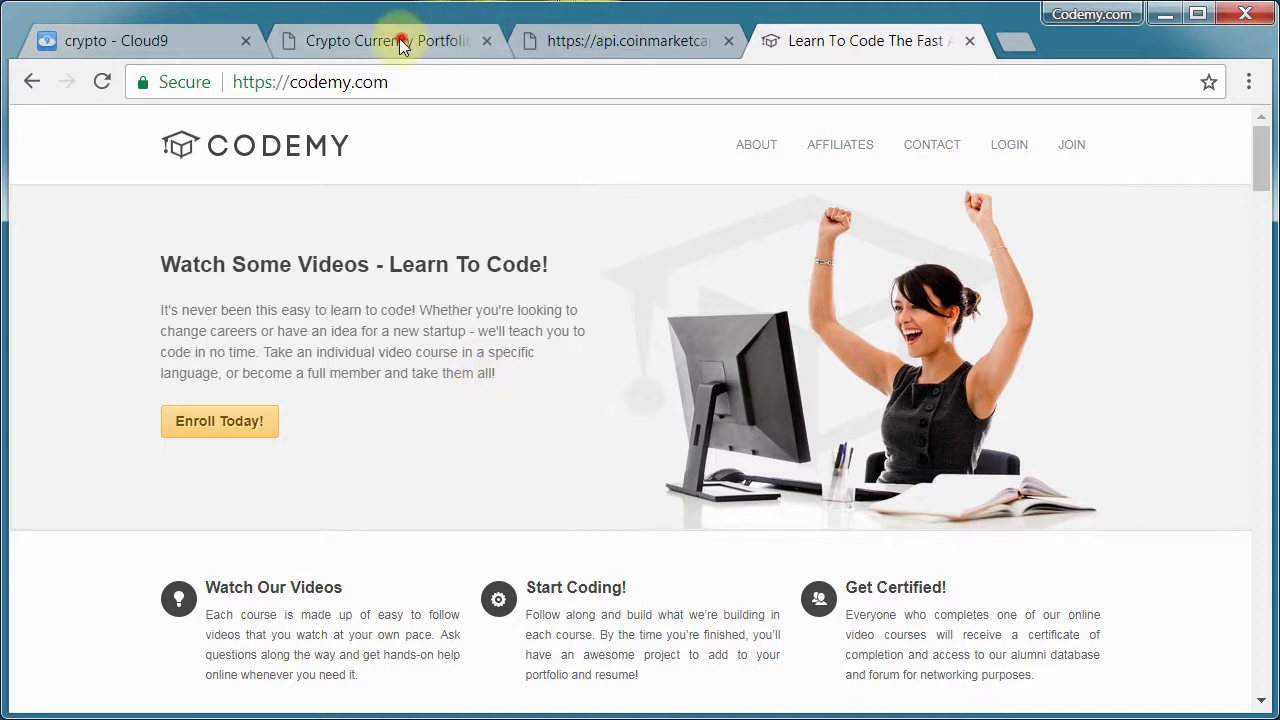
# Step: Return to the portfolio listing and highlight Ripple's current price
pyautogui.click(388, 40)
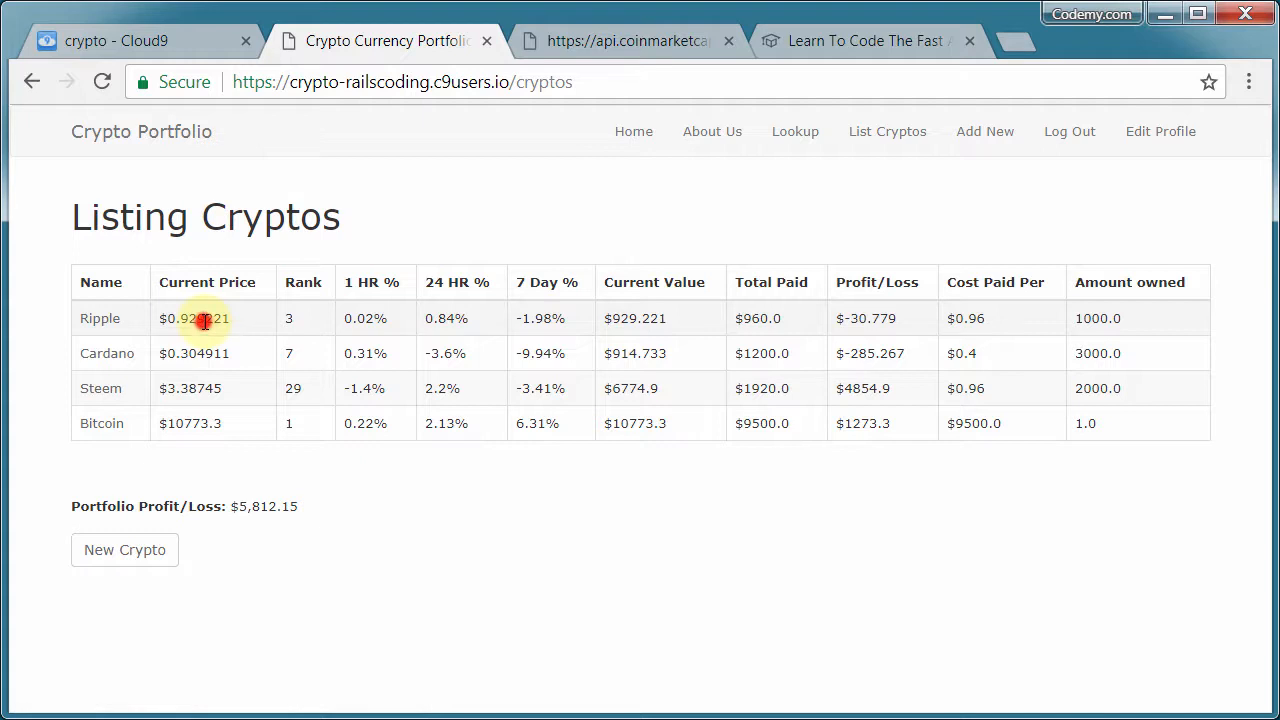
pyautogui.doubleClick(196, 318)
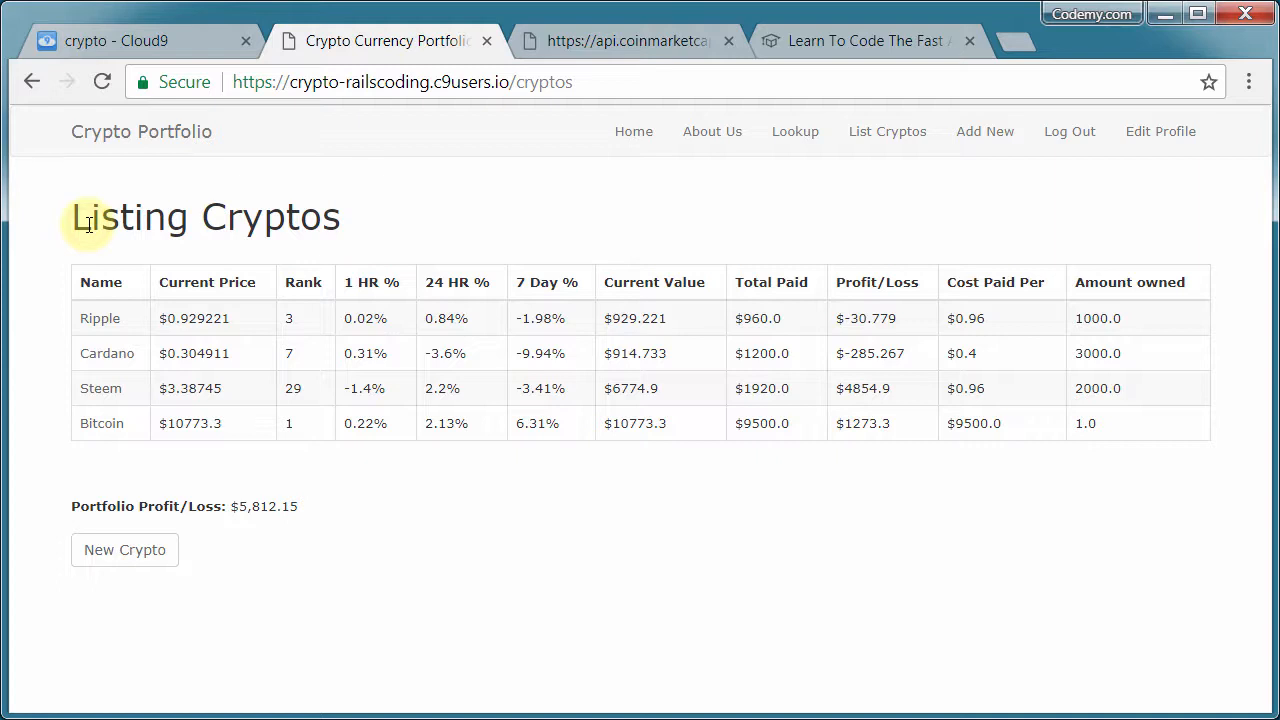
pyautogui.moveTo(100, 216)
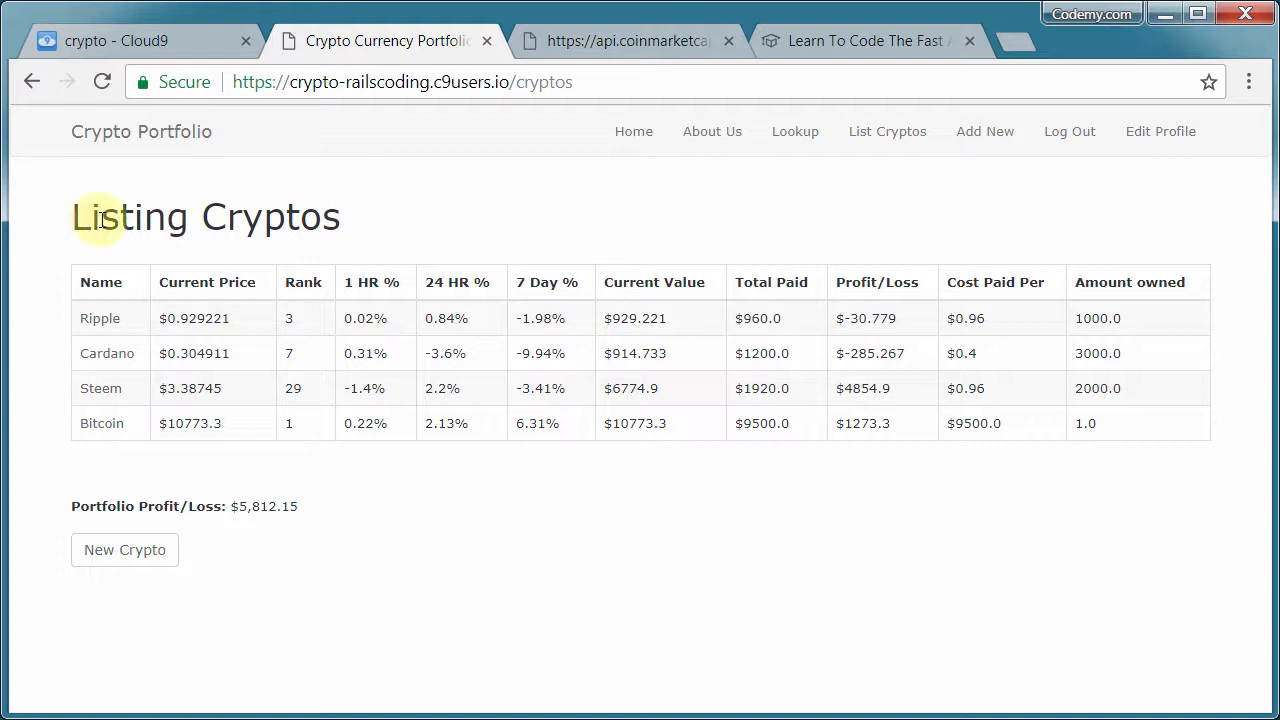